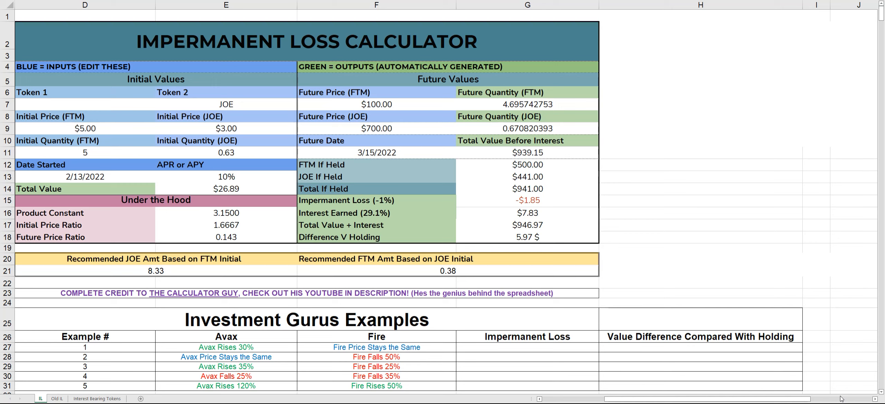
pyautogui.moveTo(867, 281)
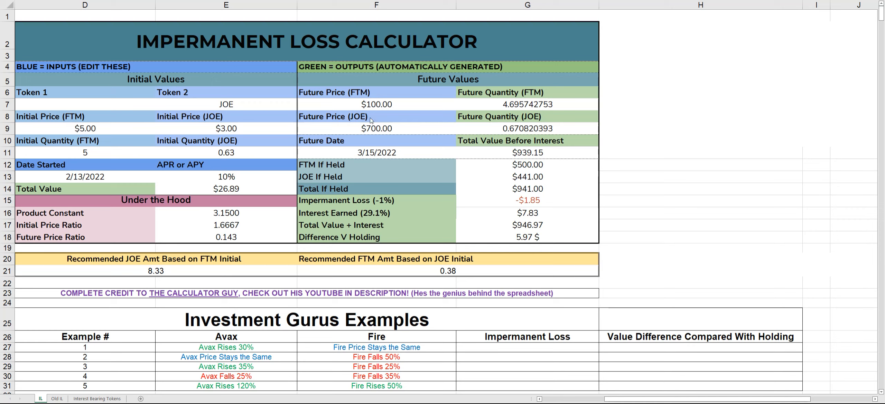
pyautogui.moveTo(217, 292)
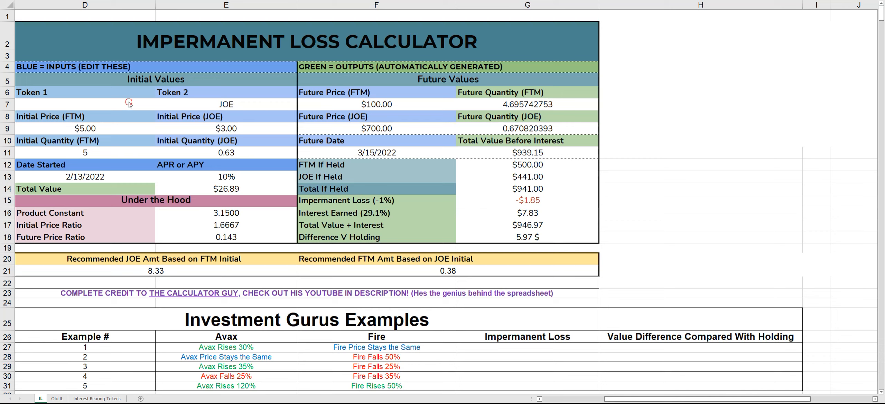
# - Enter Avax as Token 1 in D7 and Fire as Token 2 in E7
pyautogui.click(85, 105)
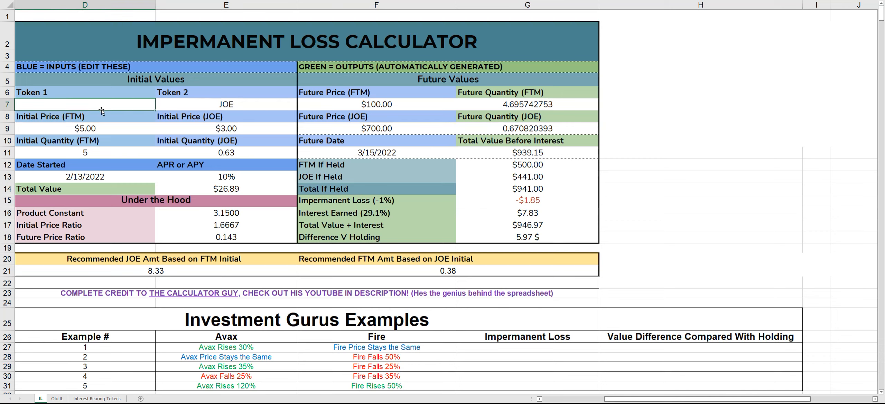
pyautogui.moveTo(93, 117)
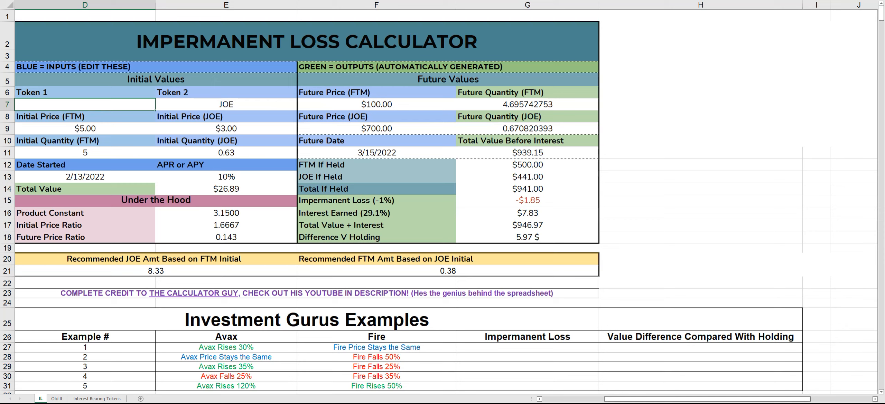
pyautogui.write('FTM')
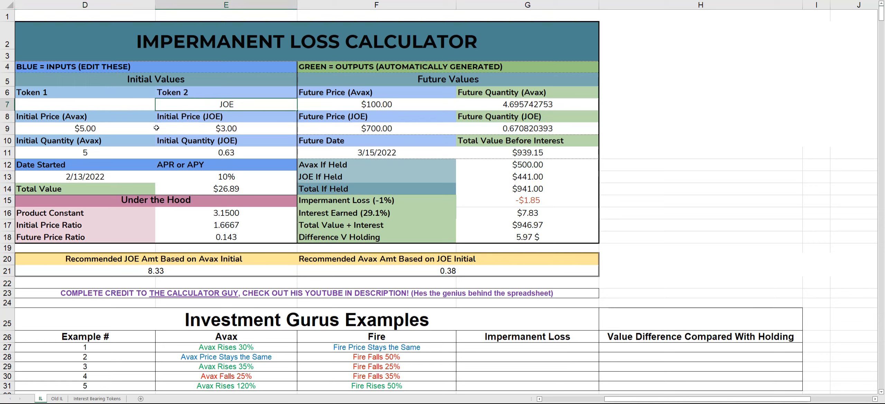
pyautogui.write('Fire')
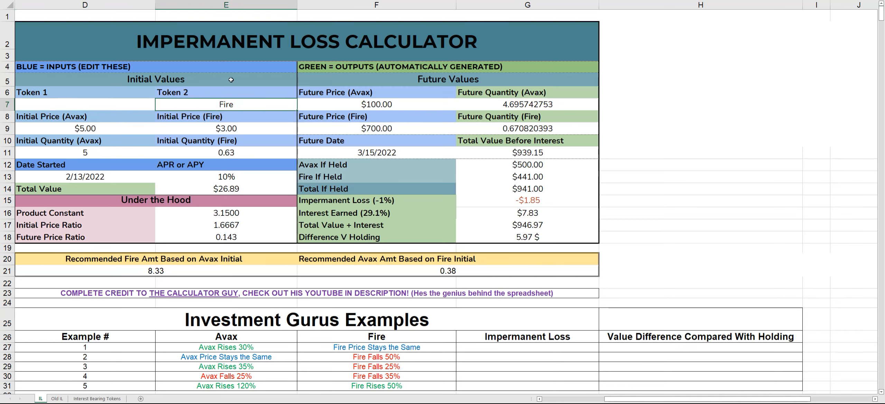
# - Enter initial prices of 83 for Avax in D9 and 656 for Fire in E9
pyautogui.click(85, 128)
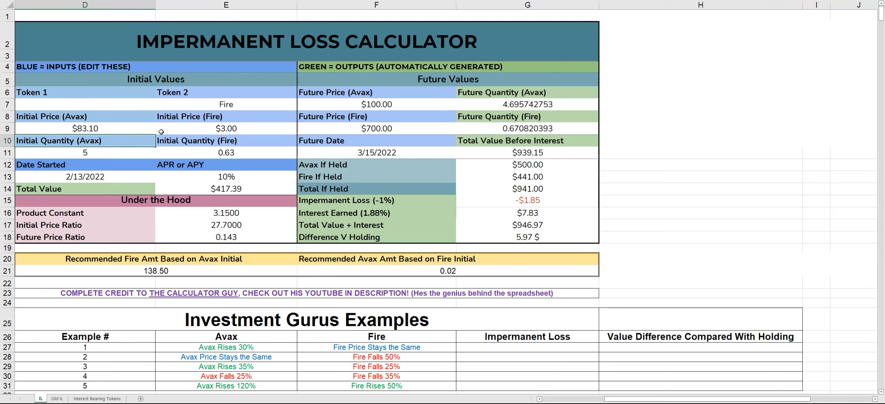
pyautogui.click(226, 129)
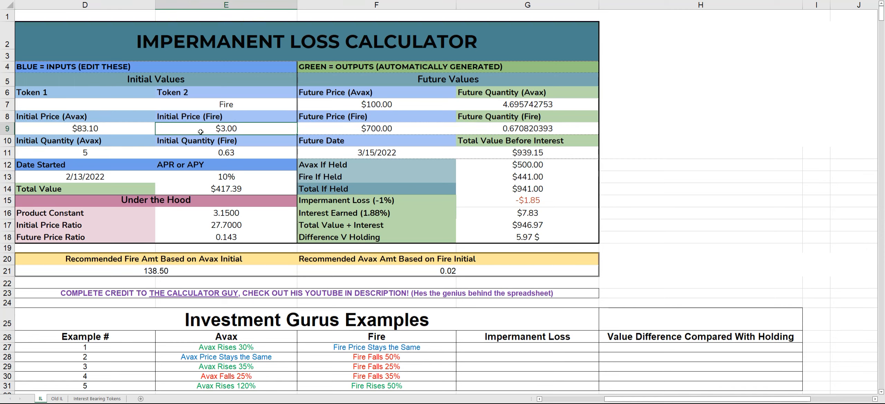
pyautogui.click(84, 129)
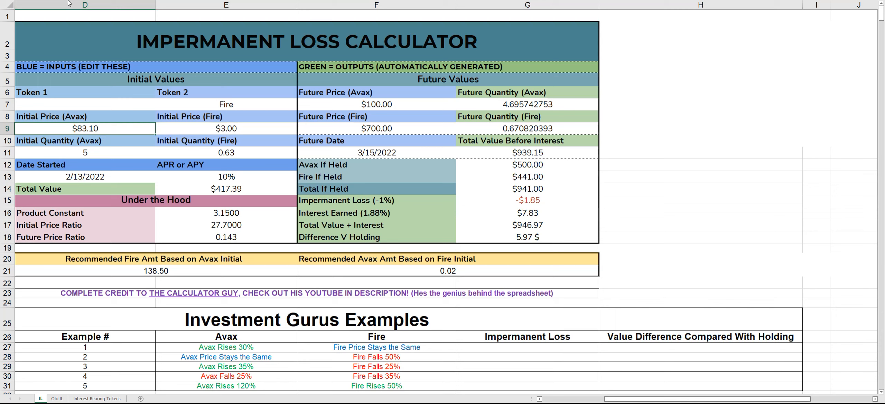
pyautogui.click(225, 128)
pyautogui.write('656')
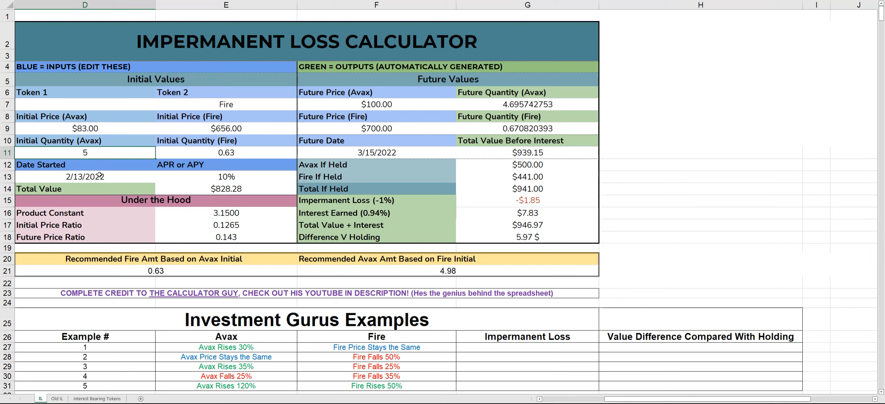
pyautogui.moveTo(98, 156)
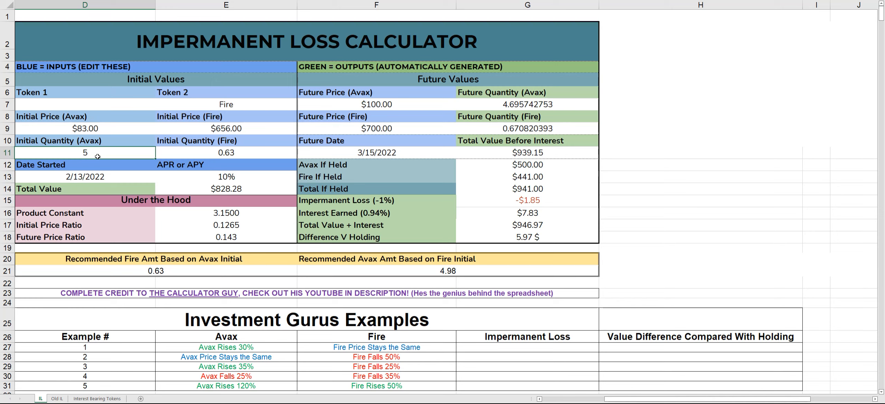
pyautogui.moveTo(259, 122)
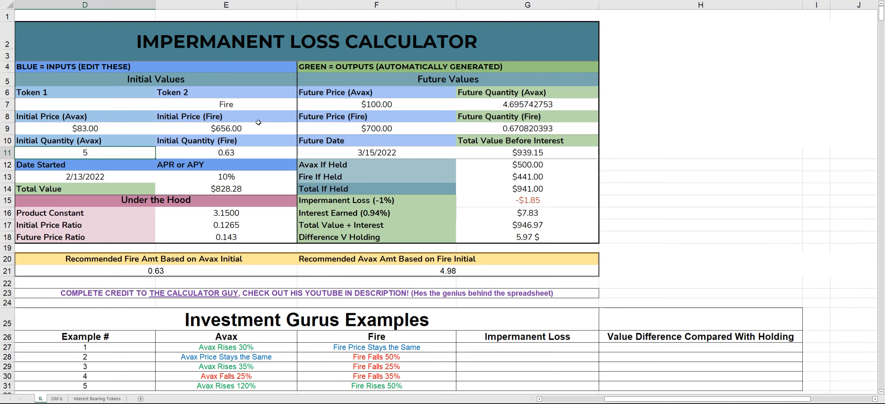
pyautogui.moveTo(261, 134)
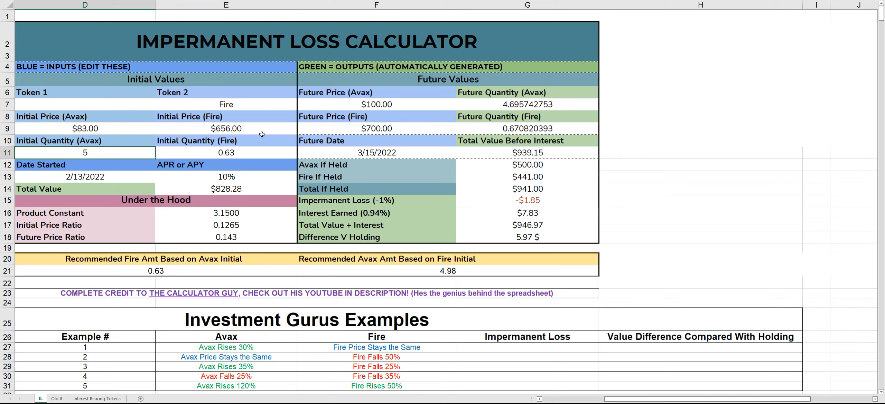
pyautogui.moveTo(355, 273)
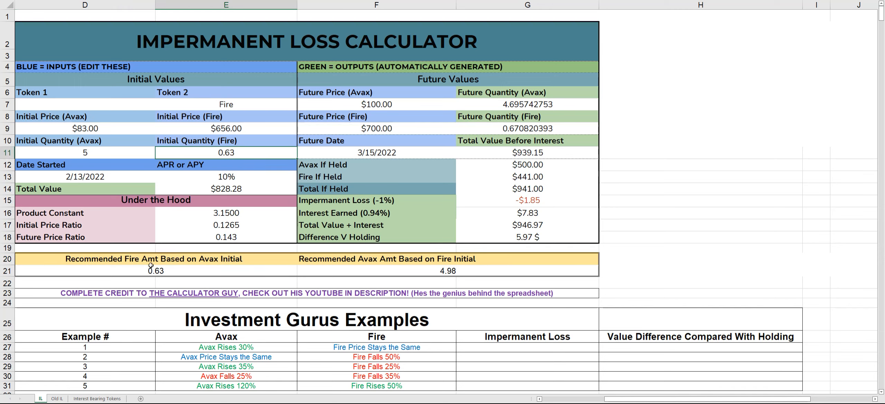
pyautogui.click(85, 153)
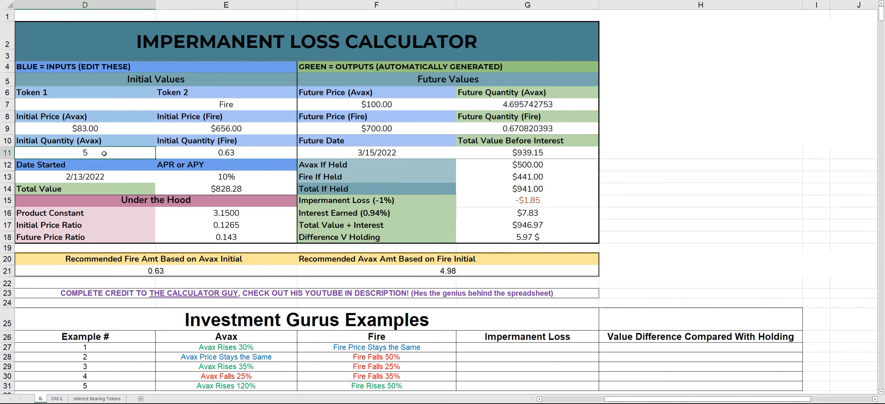
pyautogui.write('10')
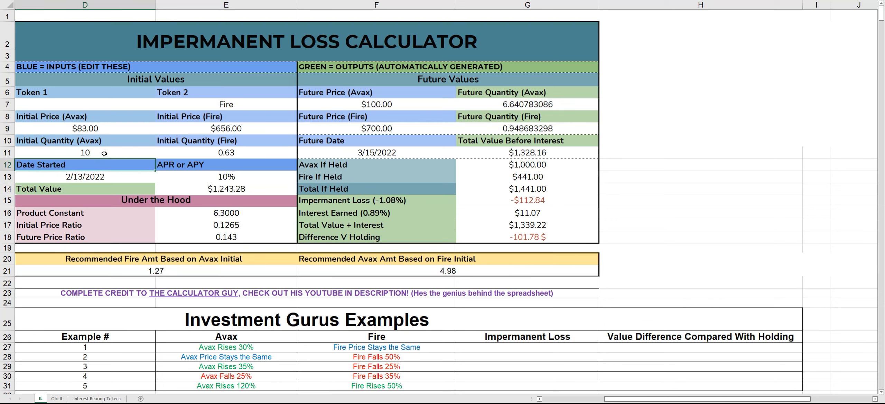
pyautogui.click(225, 153)
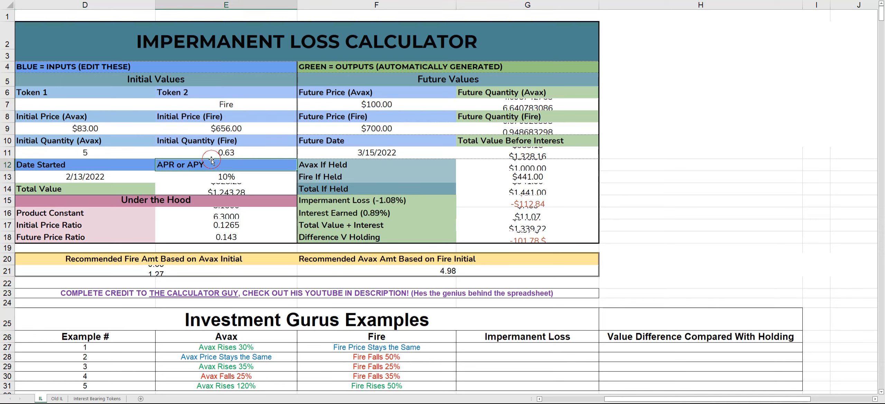
# - Change the APR or APY value in E13 to 1124%
pyautogui.click(226, 153)
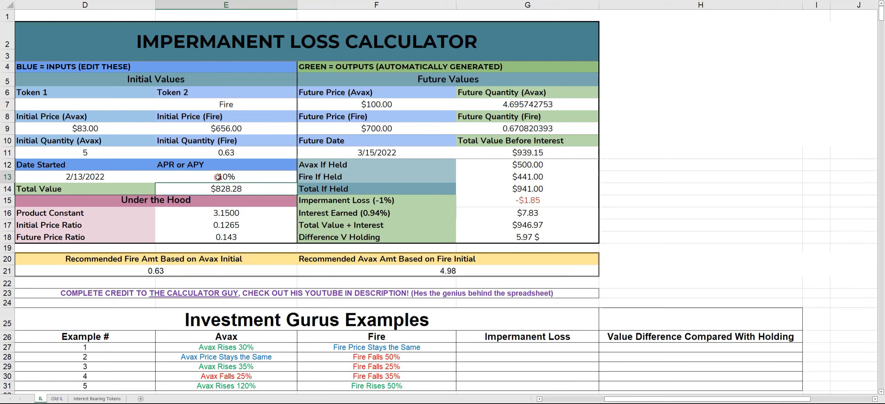
pyautogui.click(225, 177)
pyautogui.write('1124')
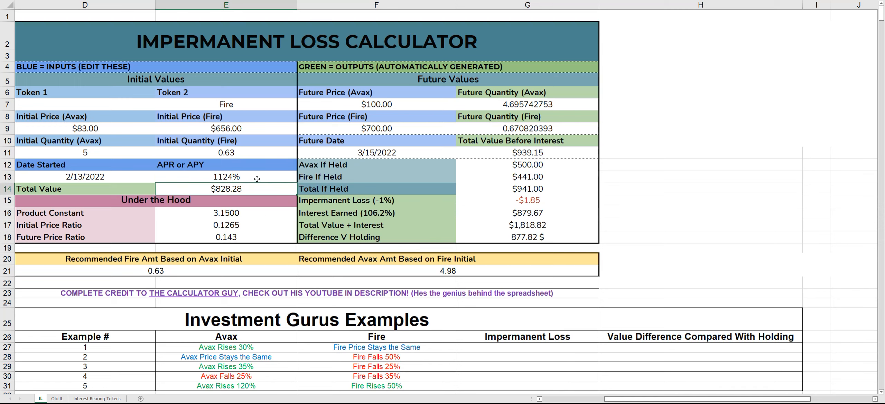
pyautogui.moveTo(480, 89)
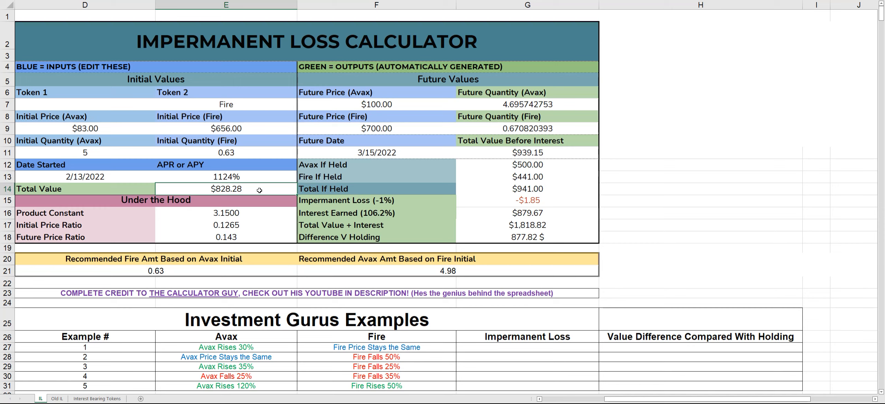
pyautogui.moveTo(429, 128)
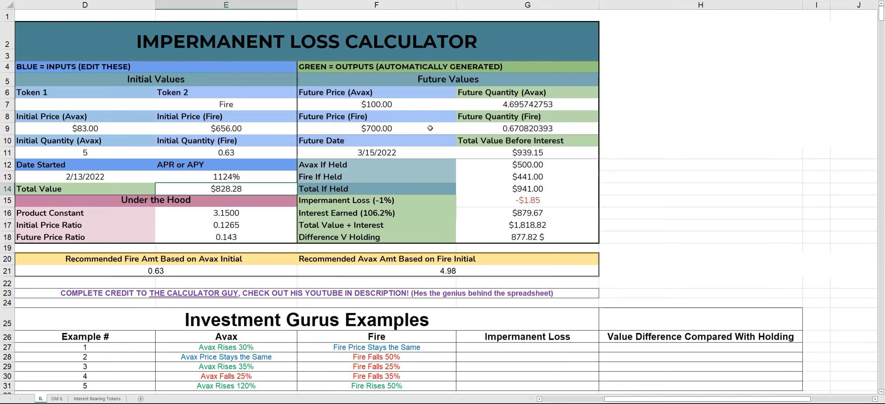
# - Enter 107.90 as the future Avax price in F7
pyautogui.click(376, 105)
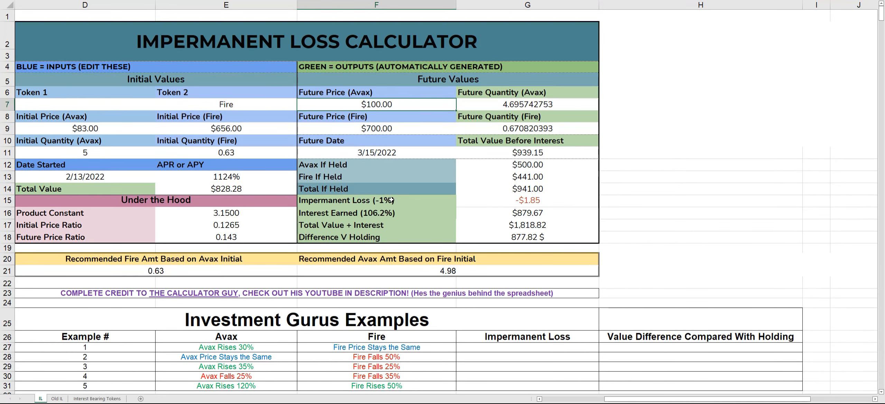
pyautogui.moveTo(286, 277)
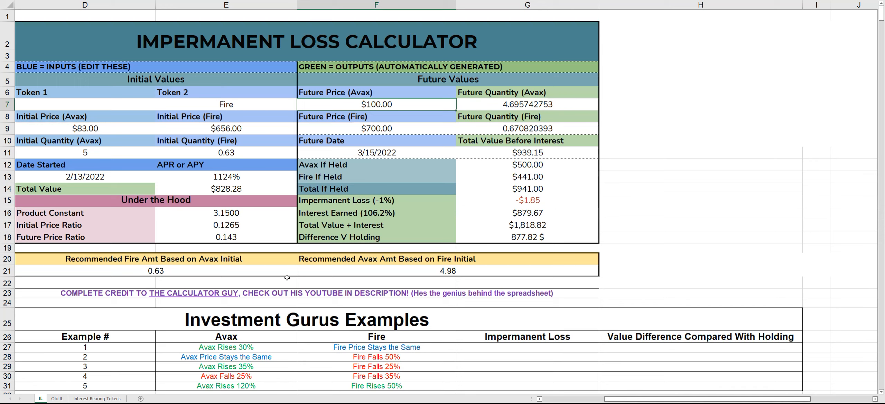
pyautogui.moveTo(224, 348)
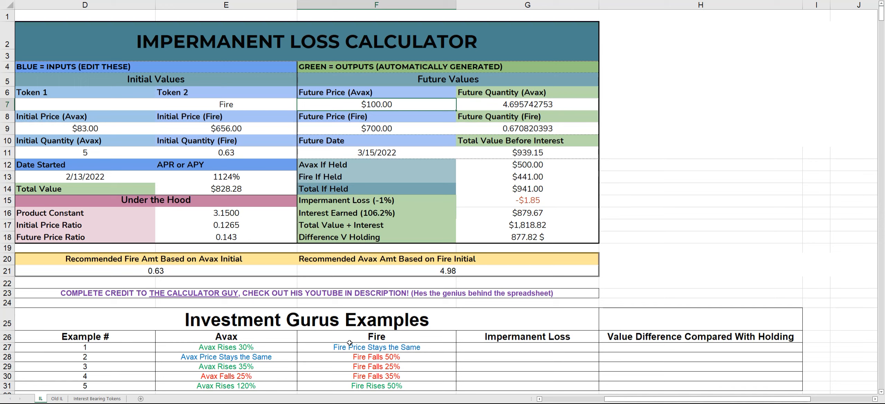
pyautogui.moveTo(411, 119)
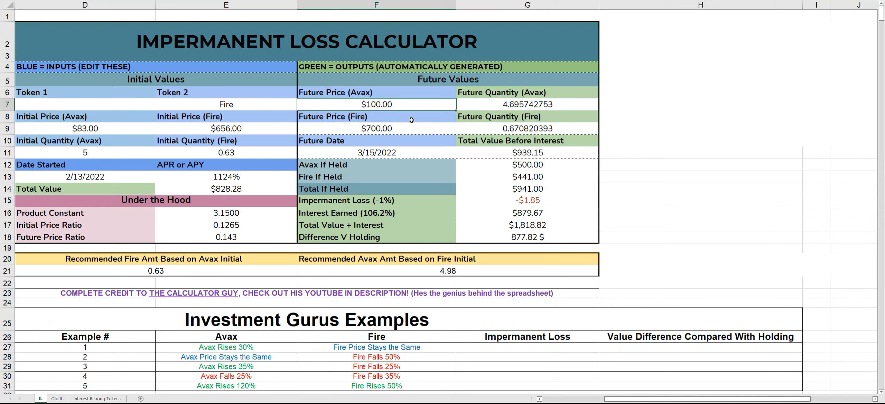
pyautogui.moveTo(397, 129)
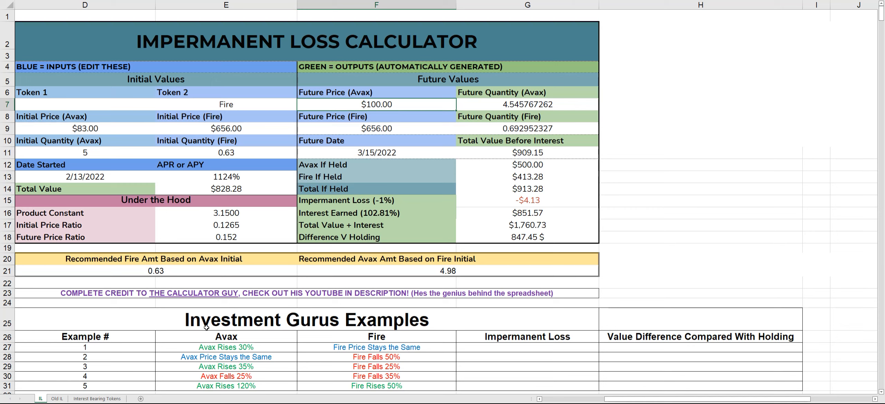
pyautogui.moveTo(387, 93)
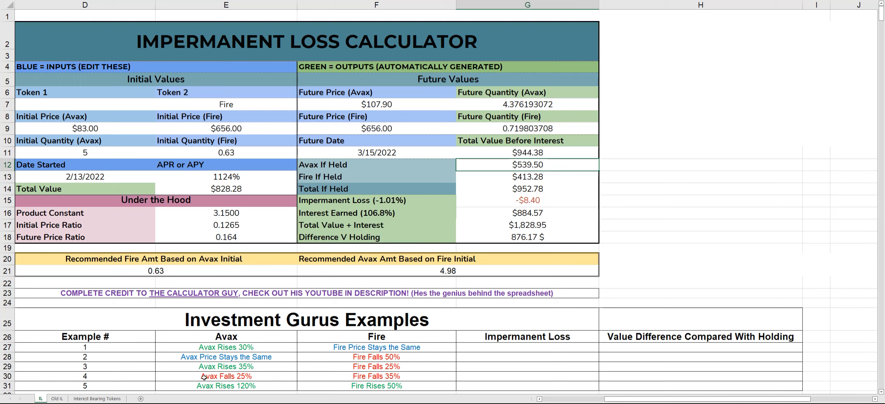
pyautogui.click(84, 128)
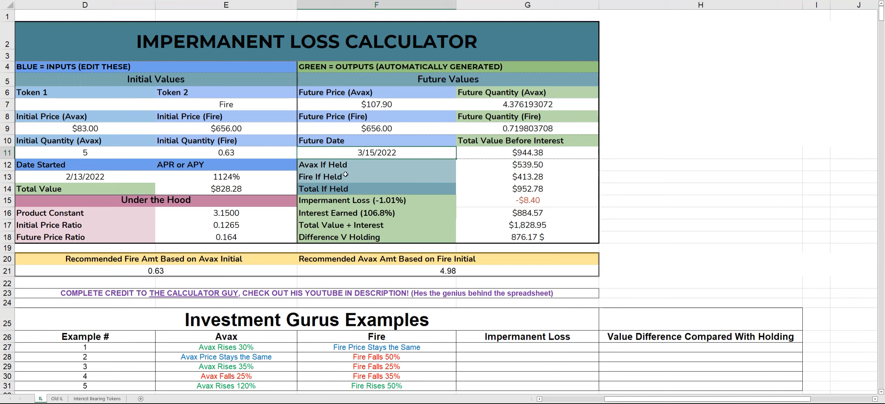
pyautogui.moveTo(196, 218)
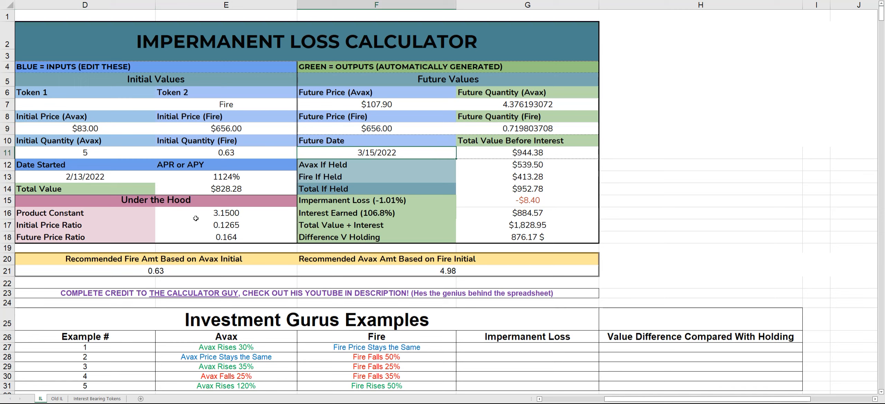
pyautogui.moveTo(91, 103)
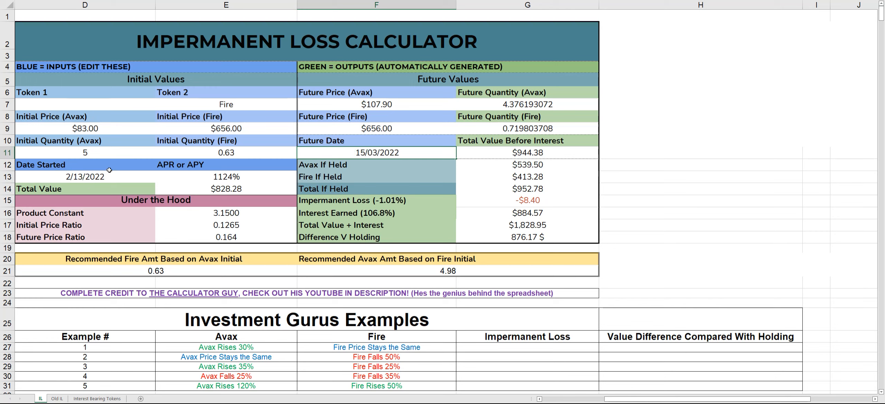
pyautogui.moveTo(85, 184)
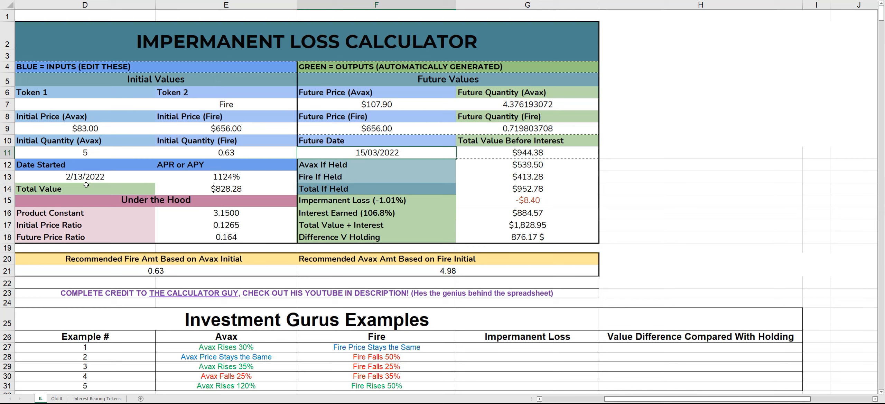
pyautogui.moveTo(138, 256)
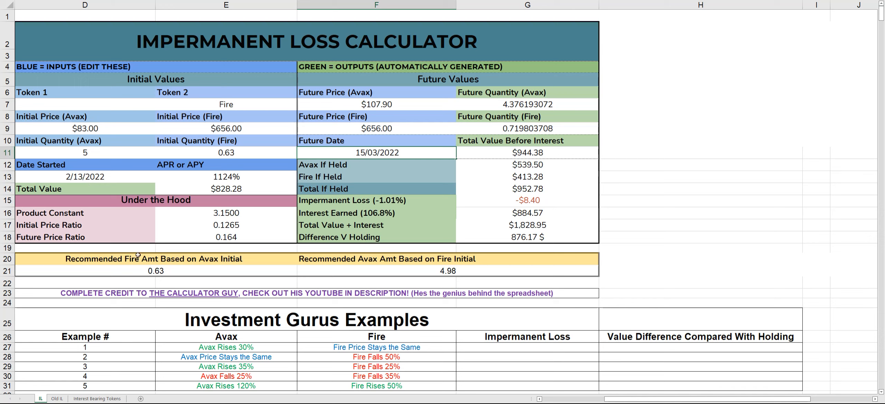
# - Set the Future Date in F11 to 3/13/2022
pyautogui.click(85, 177)
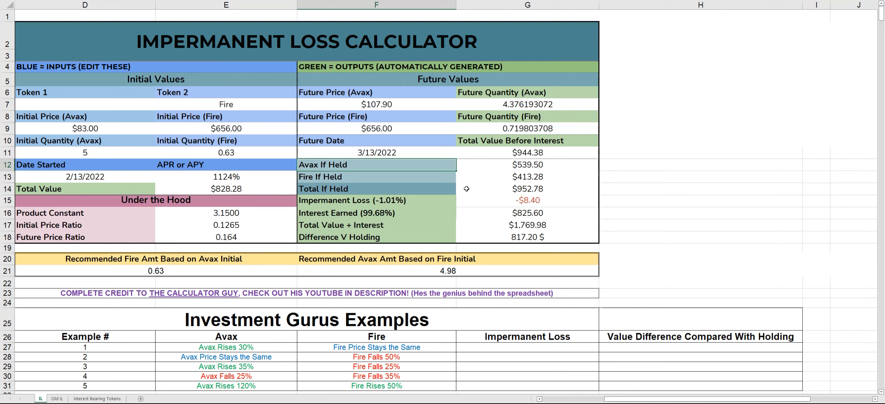
pyautogui.moveTo(477, 165)
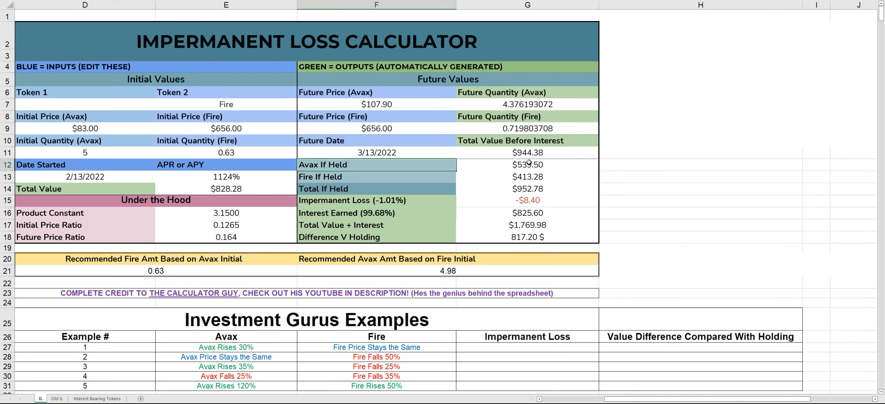
pyautogui.click(527, 165)
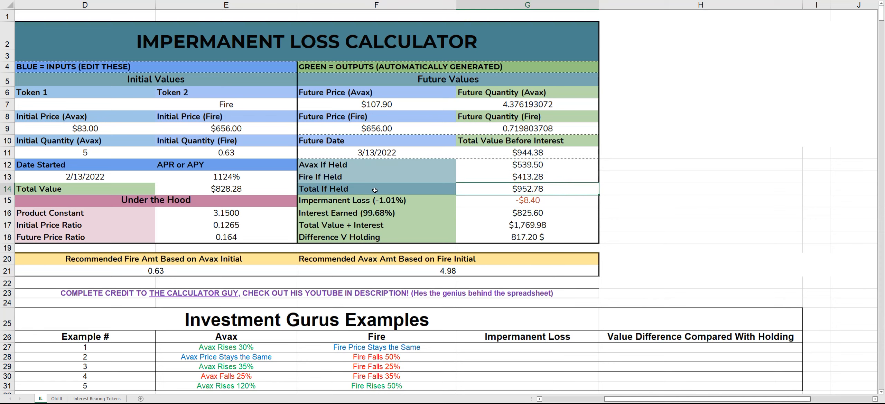
pyautogui.moveTo(507, 189)
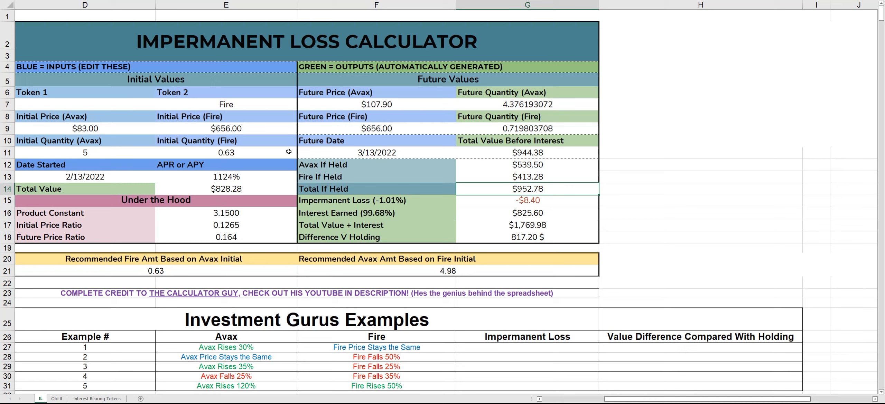
pyautogui.click(527, 200)
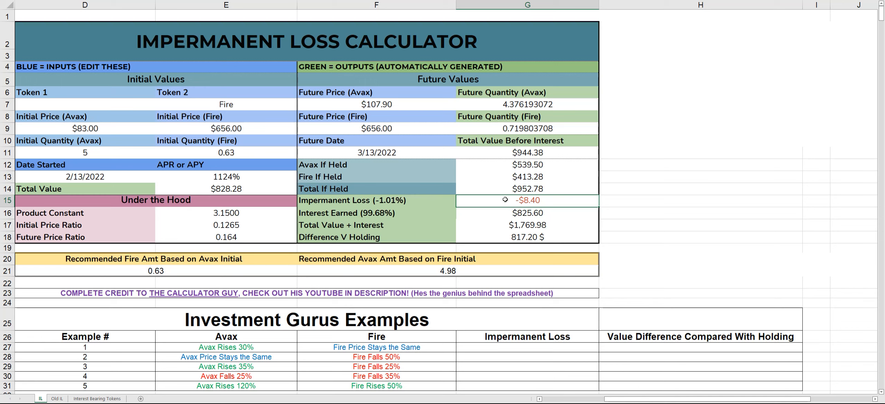
pyautogui.moveTo(533, 201)
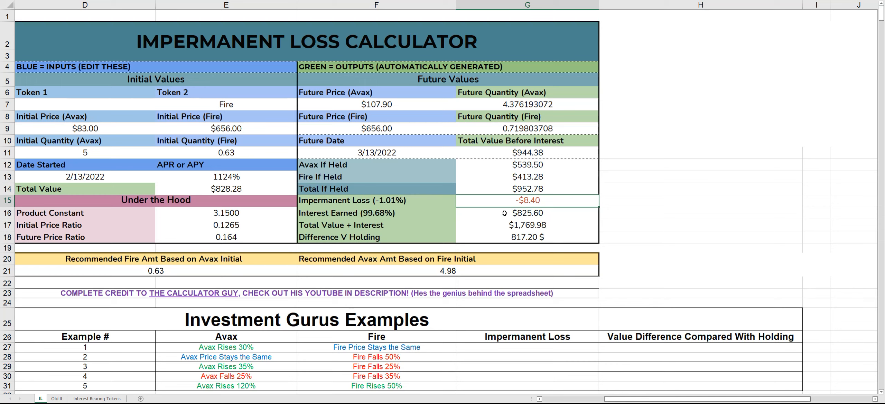
pyautogui.click(526, 213)
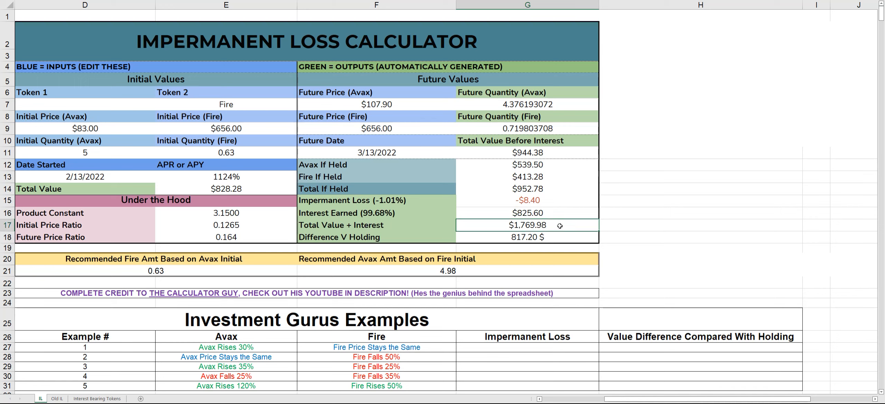
pyautogui.click(226, 177)
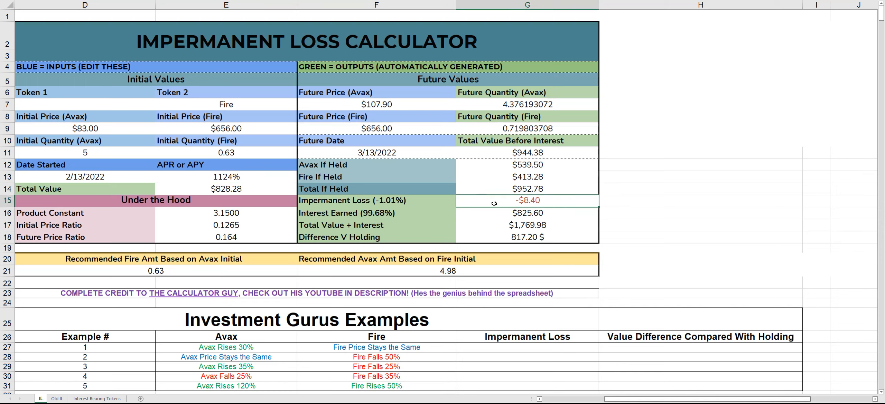
pyautogui.moveTo(379, 204)
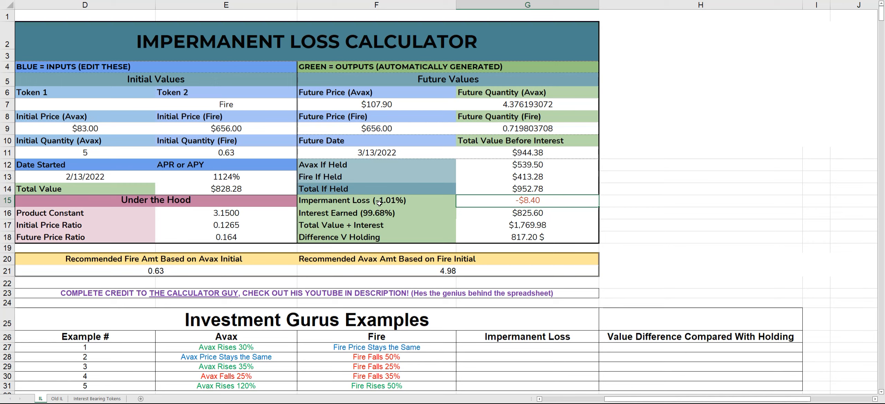
pyautogui.moveTo(429, 144)
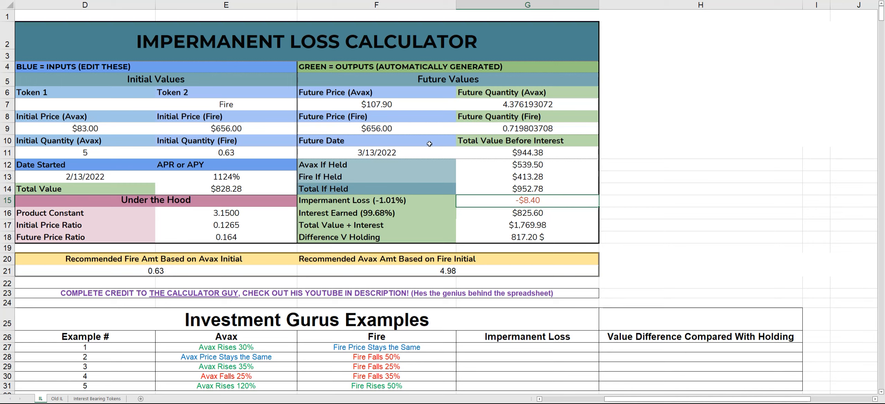
pyautogui.moveTo(512, 215)
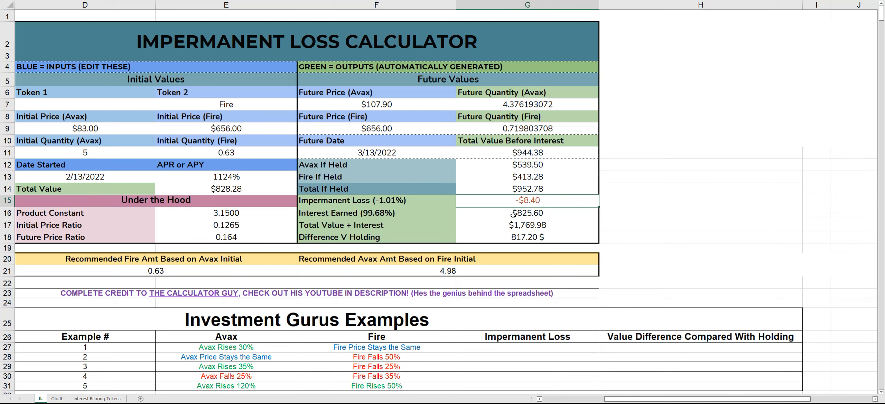
pyautogui.moveTo(548, 197)
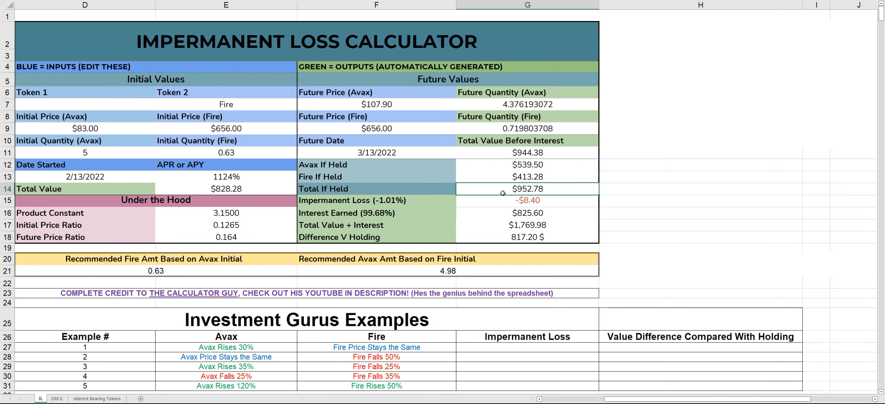
pyautogui.moveTo(520, 189)
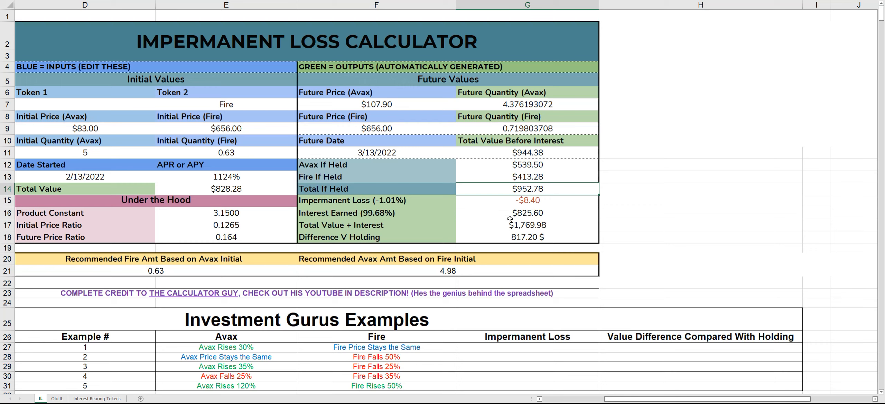
pyautogui.click(527, 201)
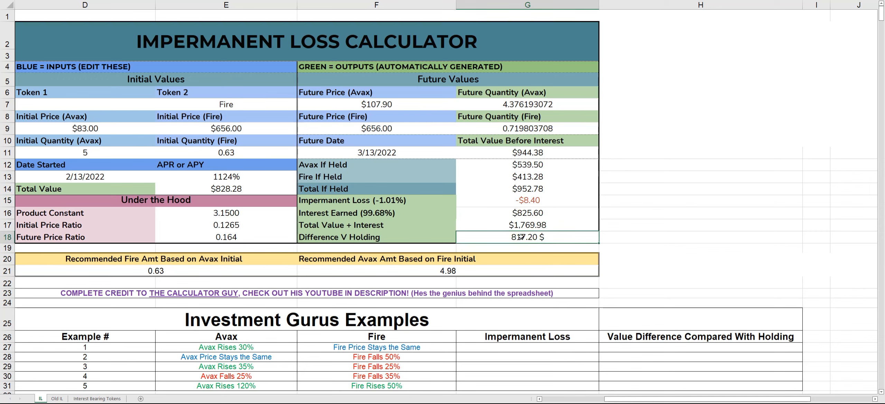
pyautogui.scroll(-3)
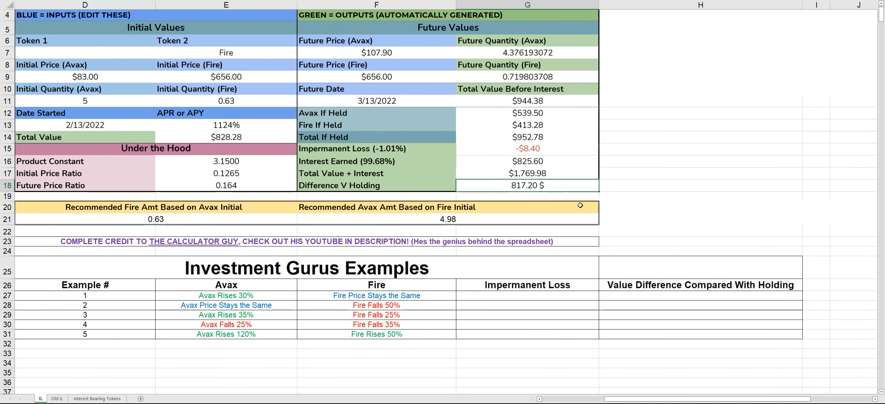
pyautogui.moveTo(545, 248)
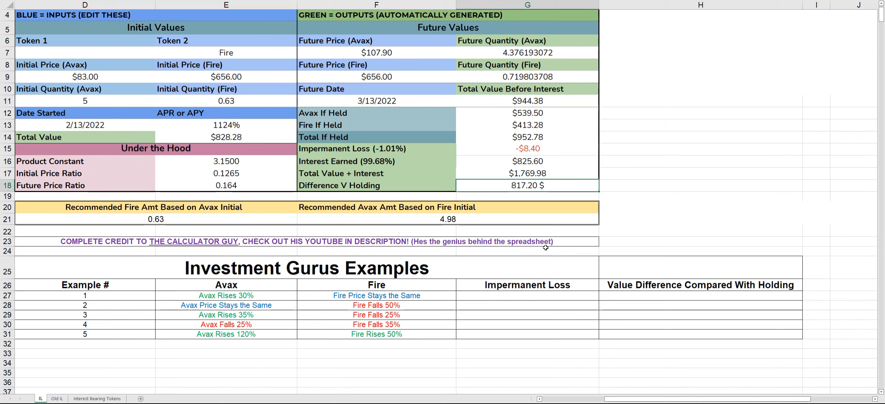
pyautogui.moveTo(534, 249)
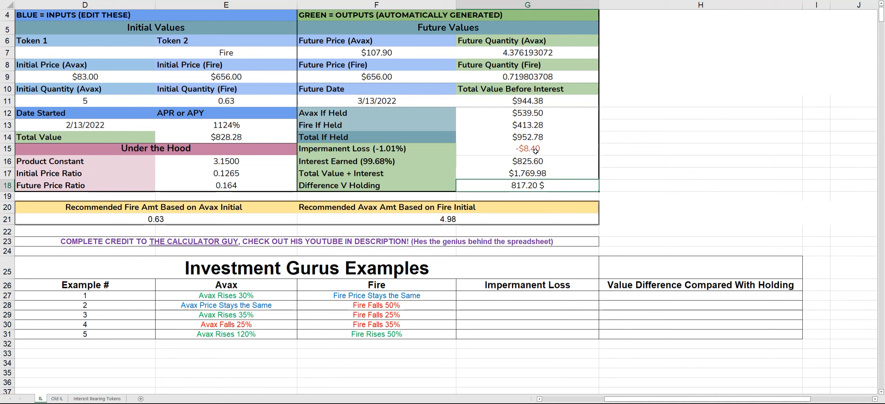
pyautogui.moveTo(393, 148)
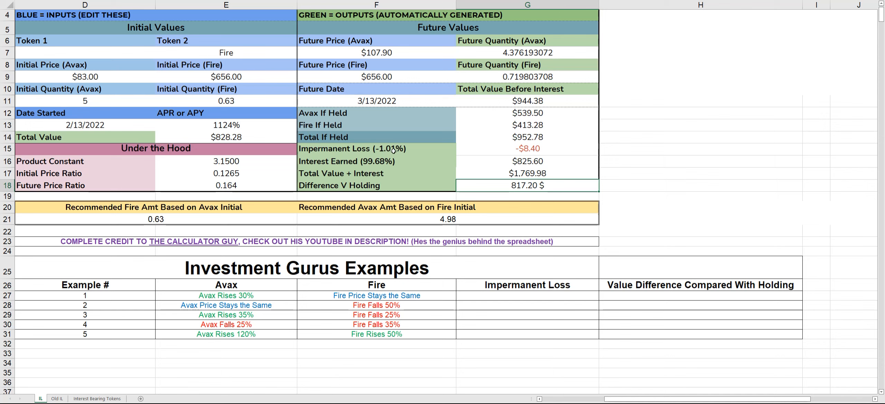
pyautogui.moveTo(410, 148)
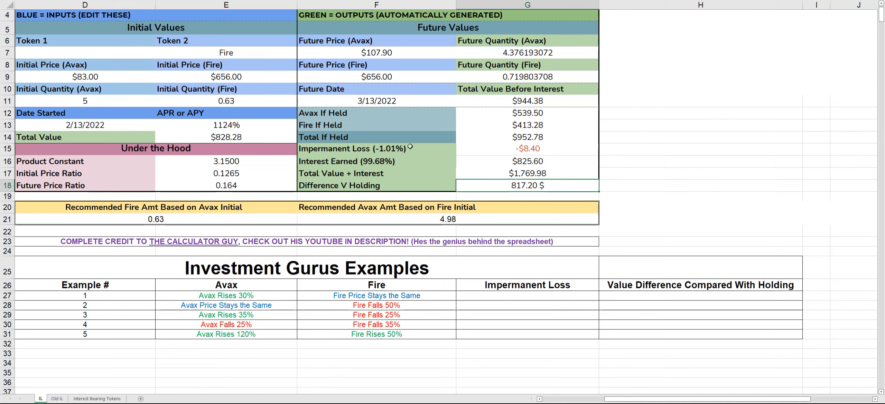
pyautogui.moveTo(457, 149)
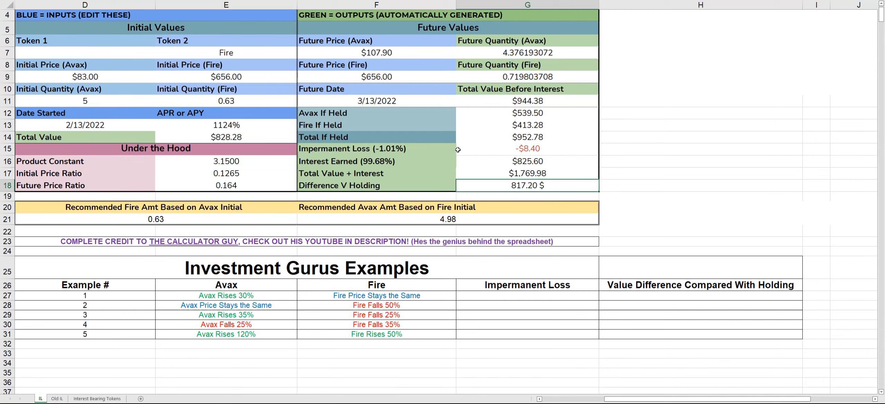
pyautogui.moveTo(358, 186)
pyautogui.write('-')
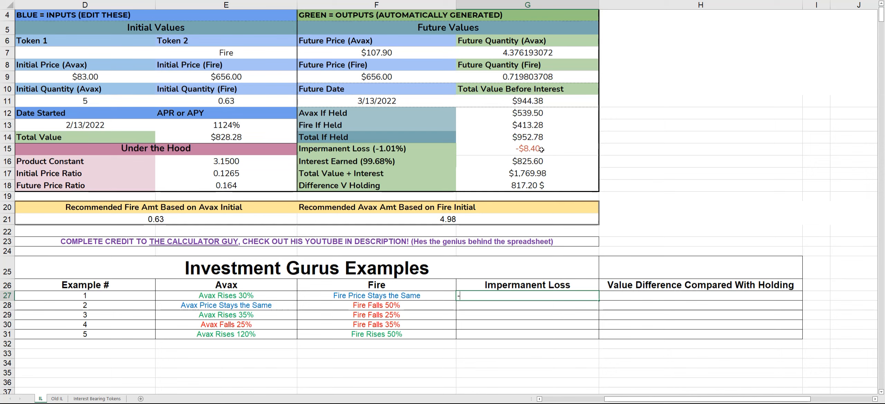
# - Enter example 1's -$8.40 impermanent loss in G27
pyautogui.write('&')
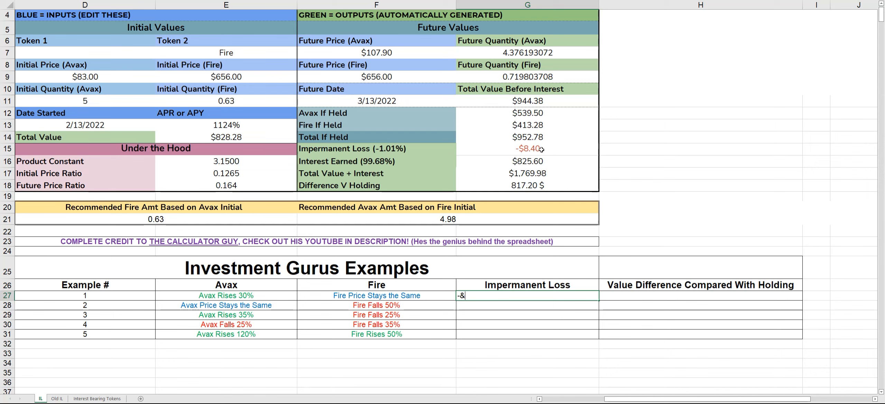
pyautogui.write('8.40')
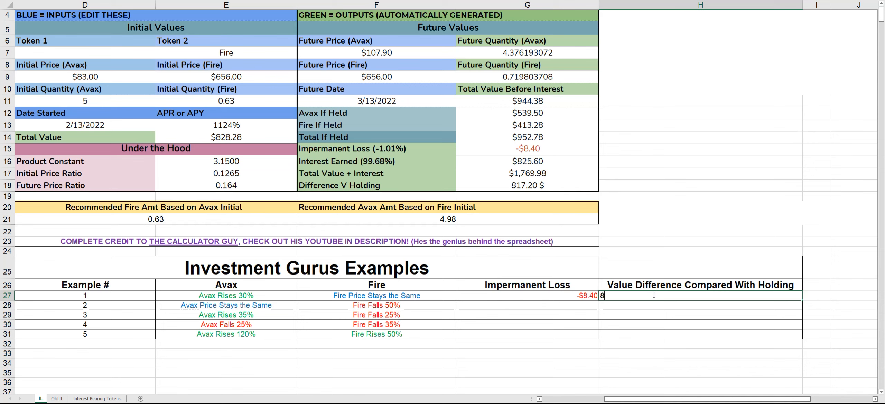
pyautogui.press('Return')
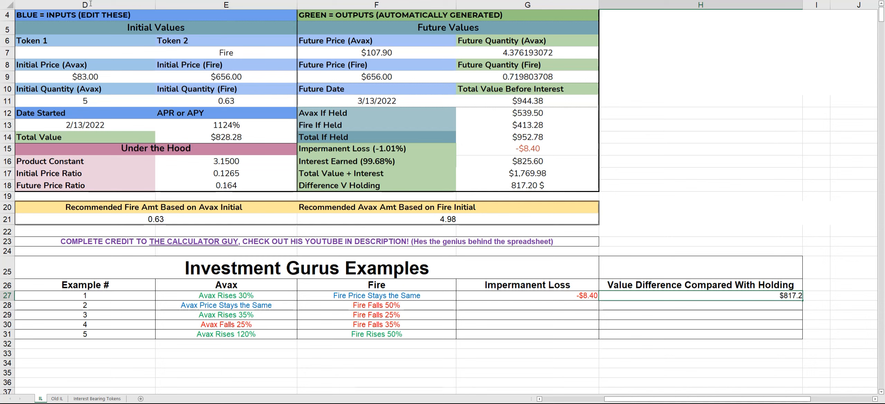
# - Commit example 1's value difference, set future Avax price to =D9, and select future Fire price
pyautogui.click(499, 306)
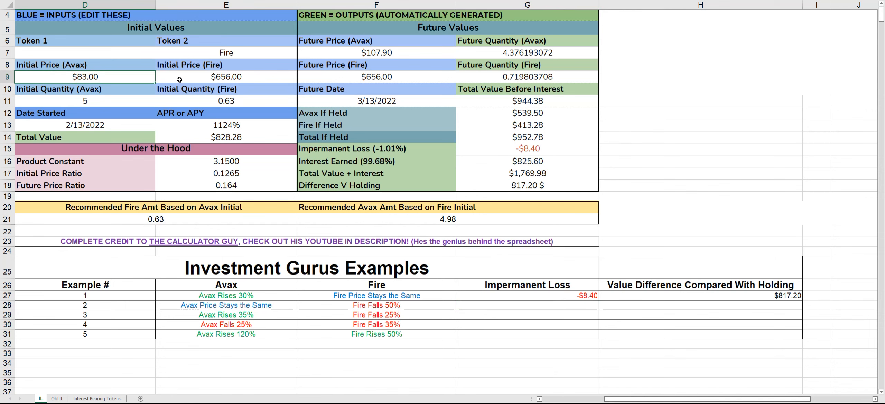
pyautogui.click(376, 53)
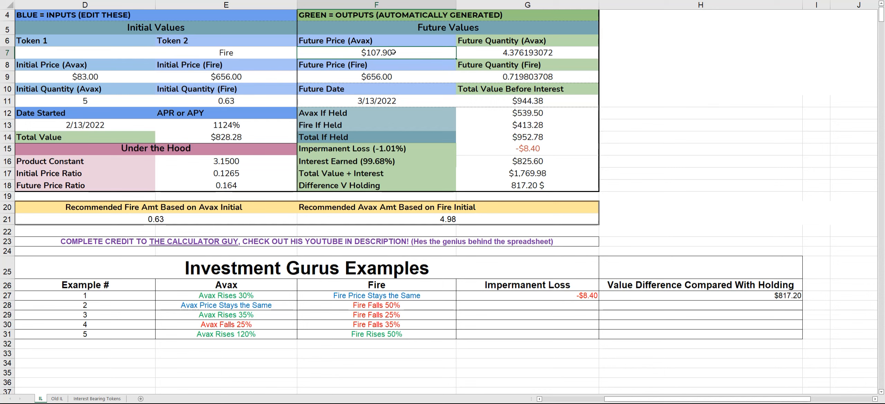
pyautogui.click(84, 77)
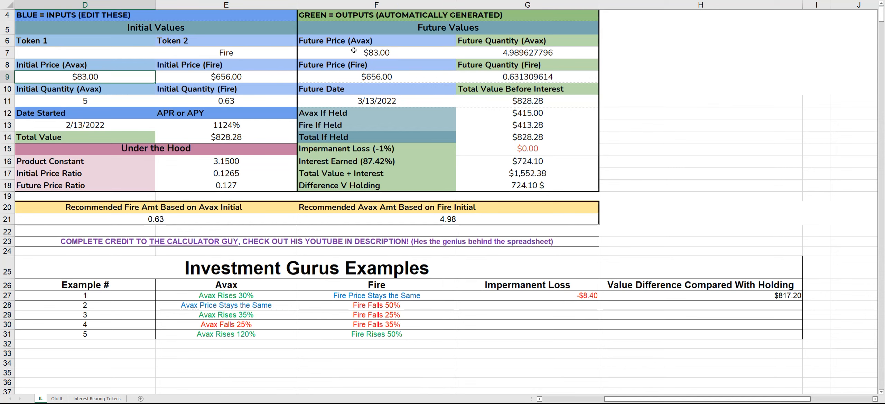
pyautogui.moveTo(467, 46)
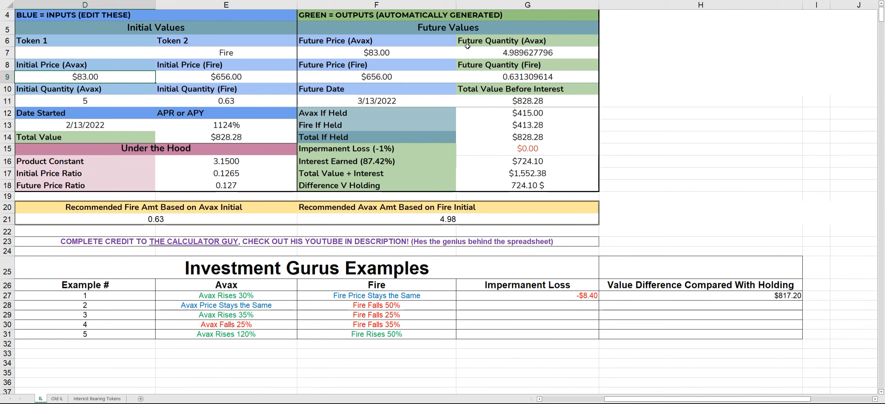
pyautogui.click(375, 77)
pyautogui.write('328')
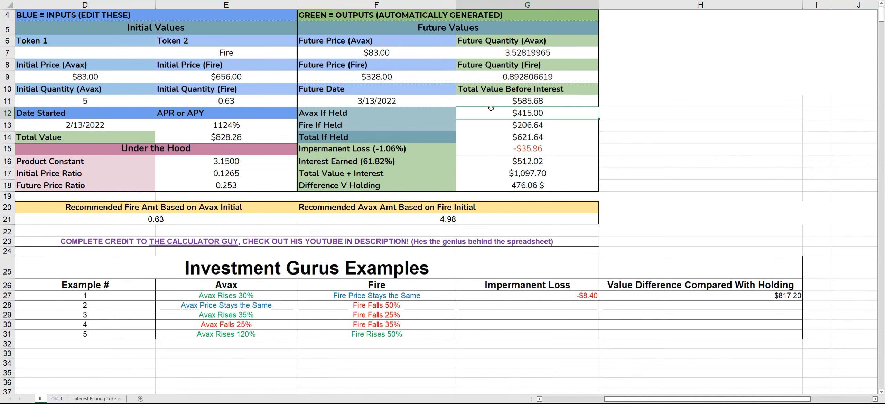
pyautogui.moveTo(497, 149)
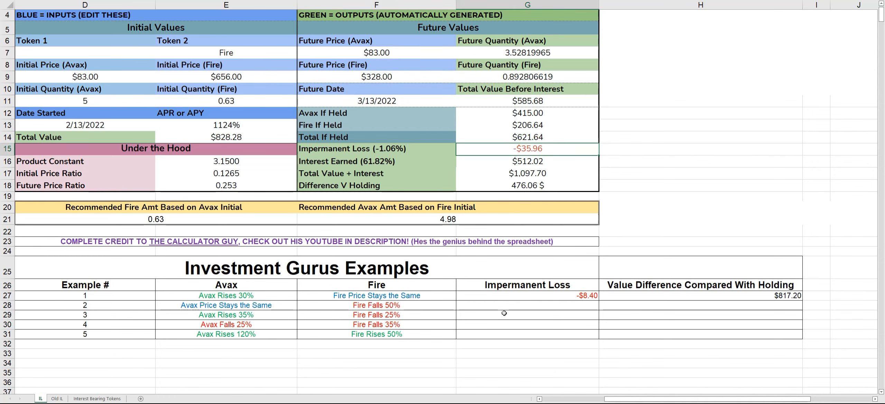
pyautogui.moveTo(519, 274)
pyautogui.write('$35.96')
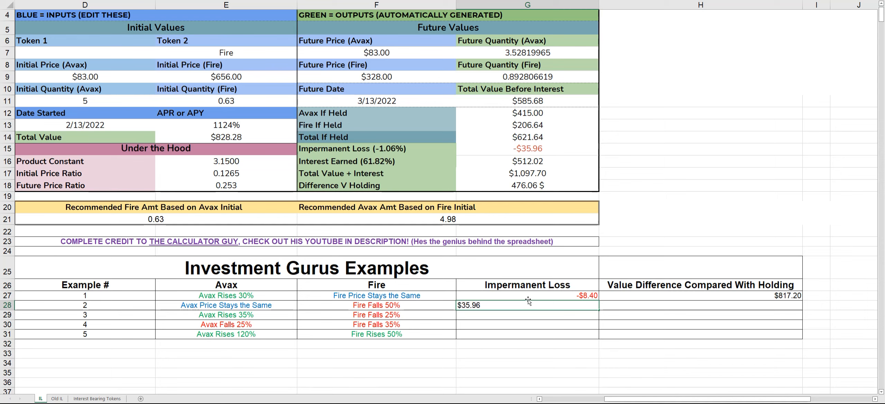
# - Commit example 2's -$35.96 impermanent loss in G28 and review outputs
pyautogui.click(527, 315)
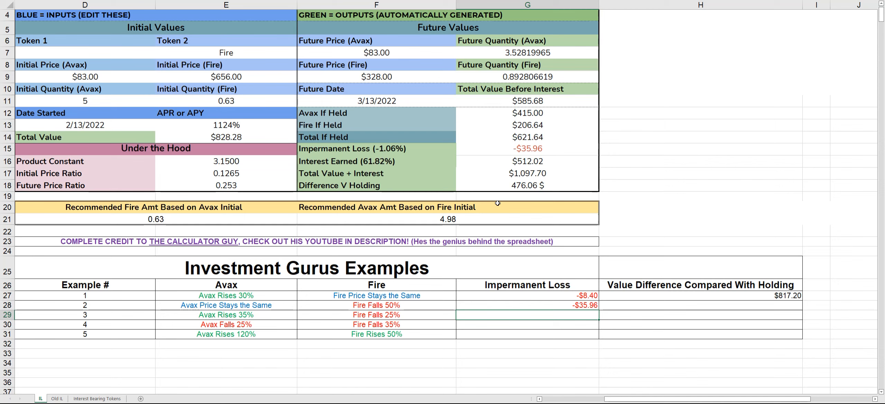
pyautogui.click(526, 149)
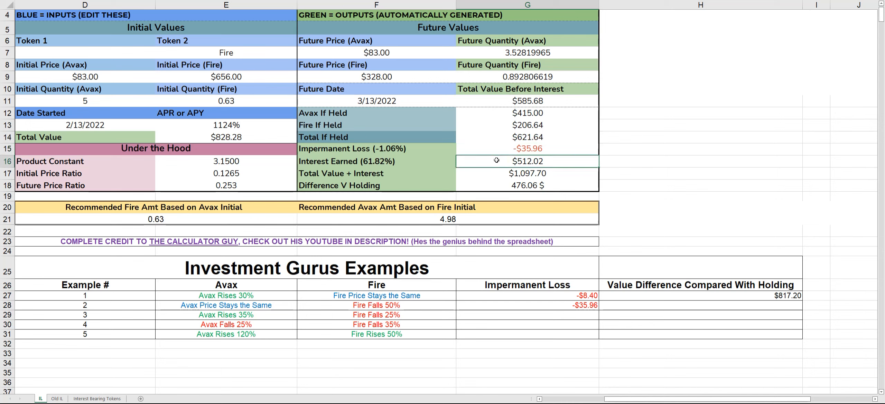
pyautogui.moveTo(535, 185)
pyautogui.write('$')
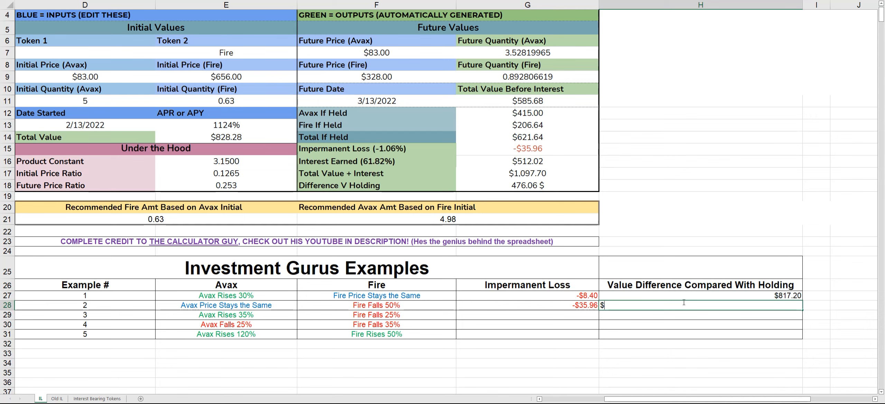
# - Enter $476.06 as example 2's value difference in H28
pyautogui.write('476')
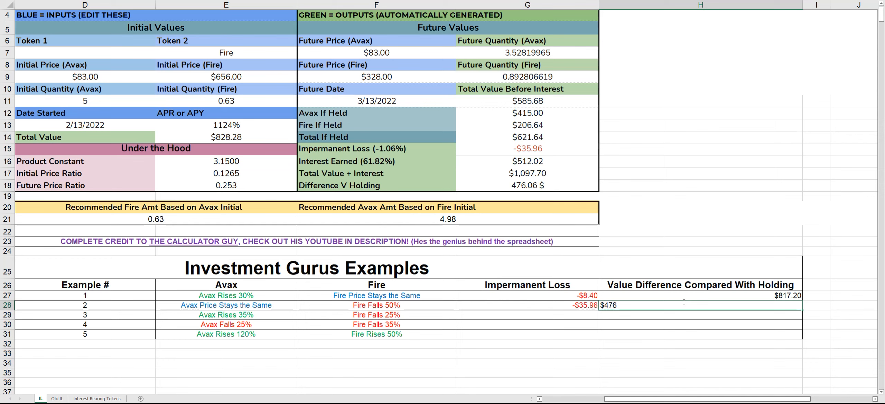
pyautogui.write('.0')
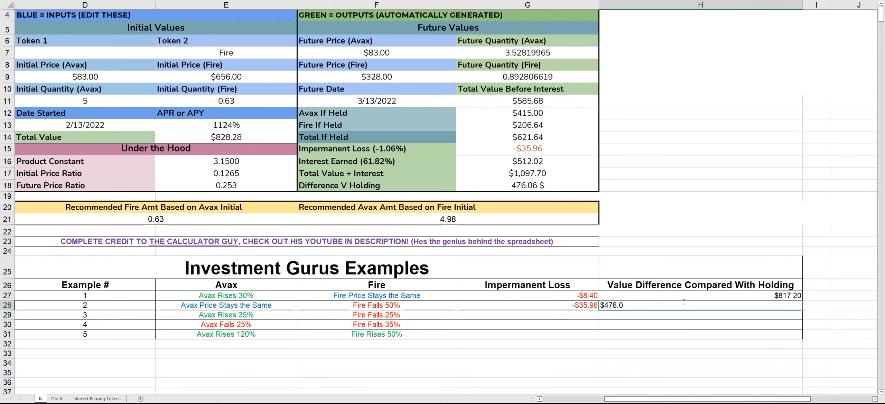
pyautogui.press('Return')
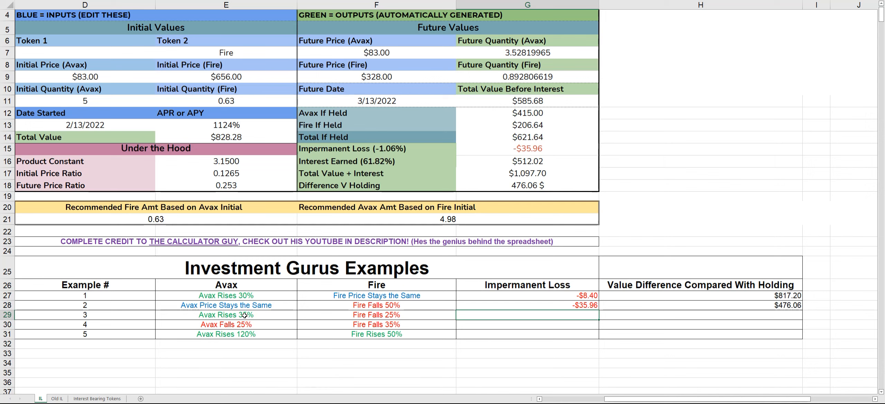
pyautogui.moveTo(276, 117)
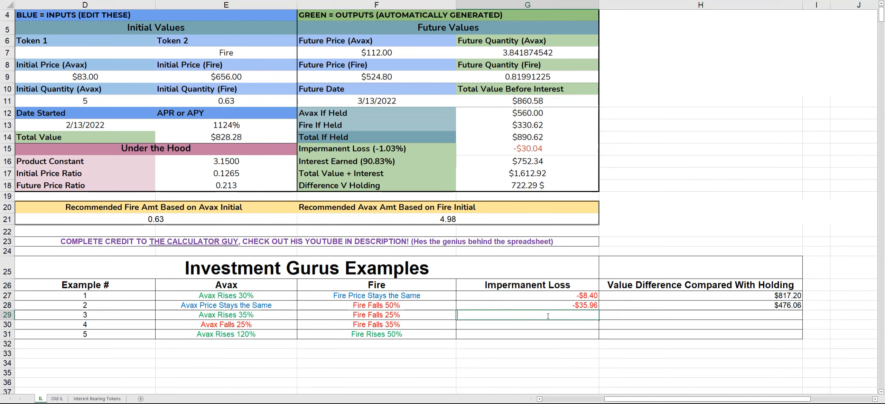
# - Enter example 3's -$30.04 impermanent loss and $722.29 value difference in G29 and H29
pyautogui.write('1')
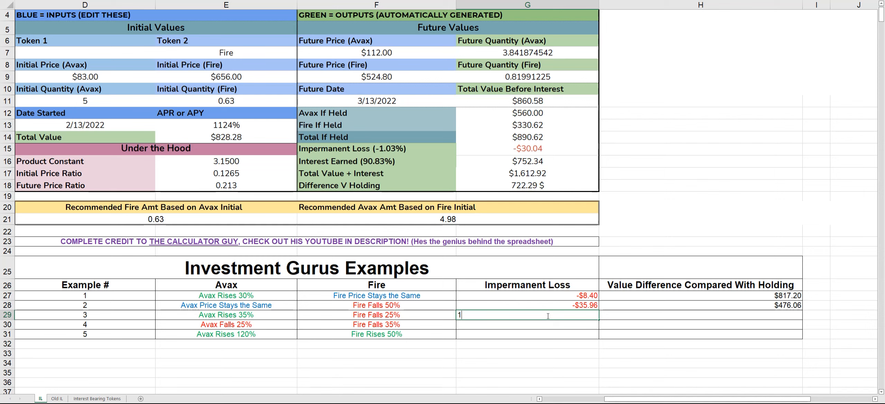
pyautogui.write('$30')
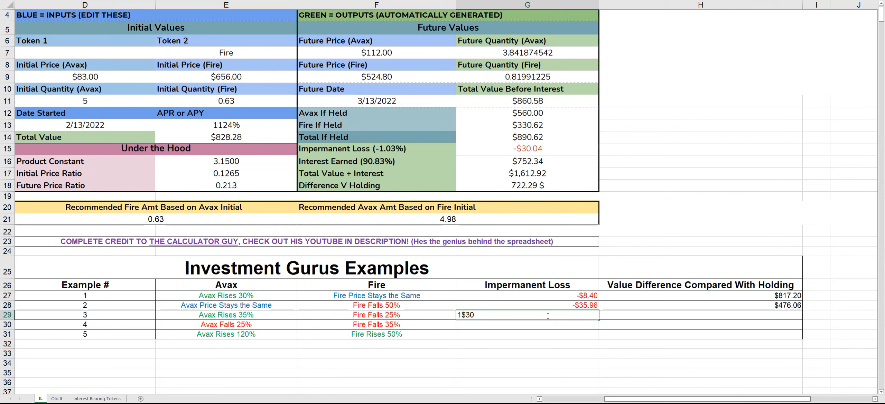
pyautogui.write('04')
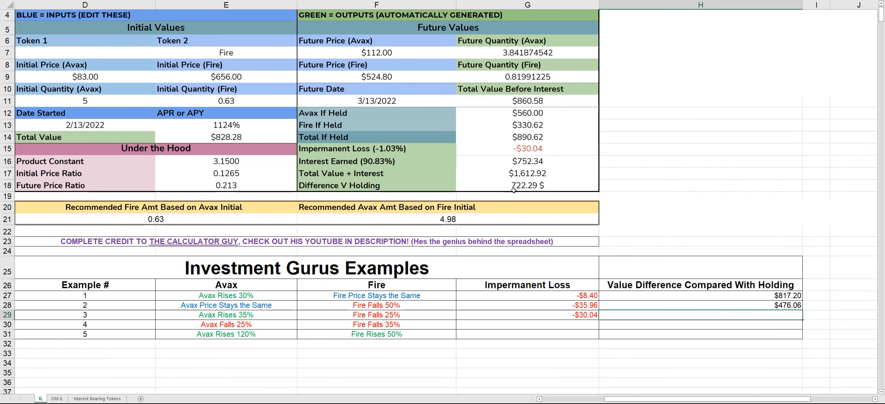
pyautogui.moveTo(550, 192)
pyautogui.write('$722.29')
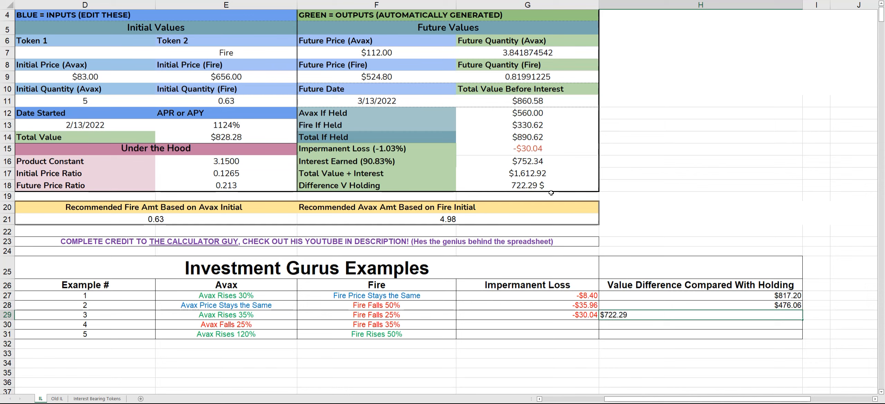
pyautogui.click(700, 325)
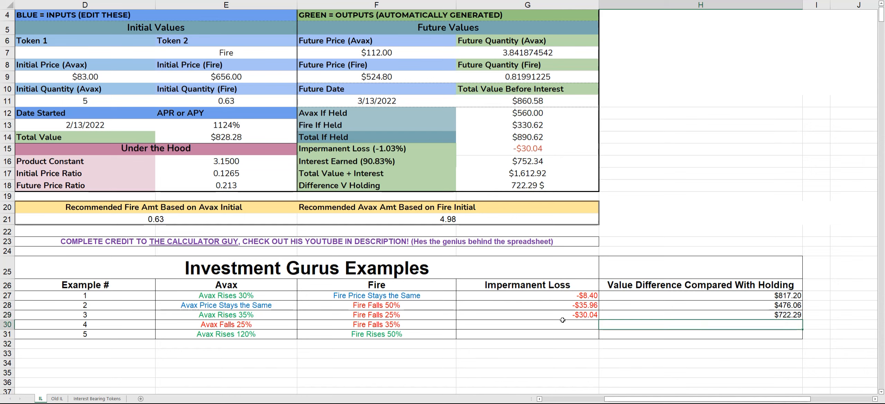
pyautogui.moveTo(592, 312)
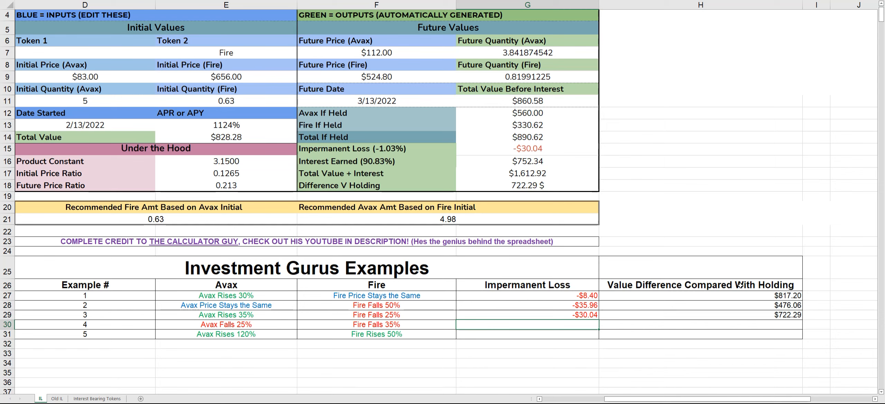
pyautogui.moveTo(569, 249)
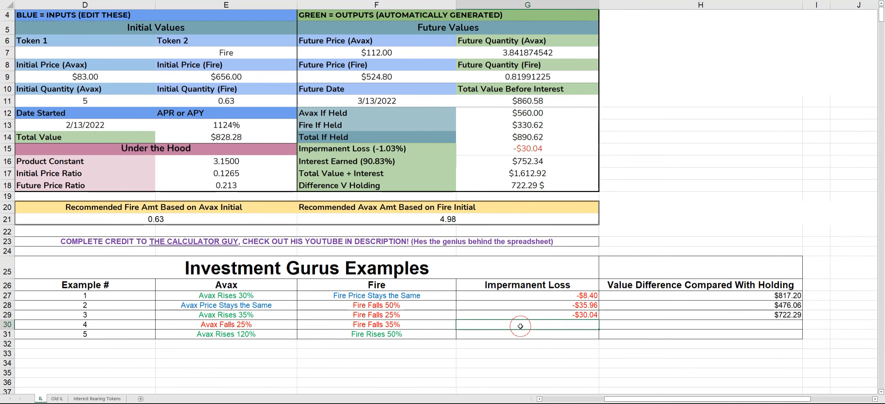
pyautogui.moveTo(288, 258)
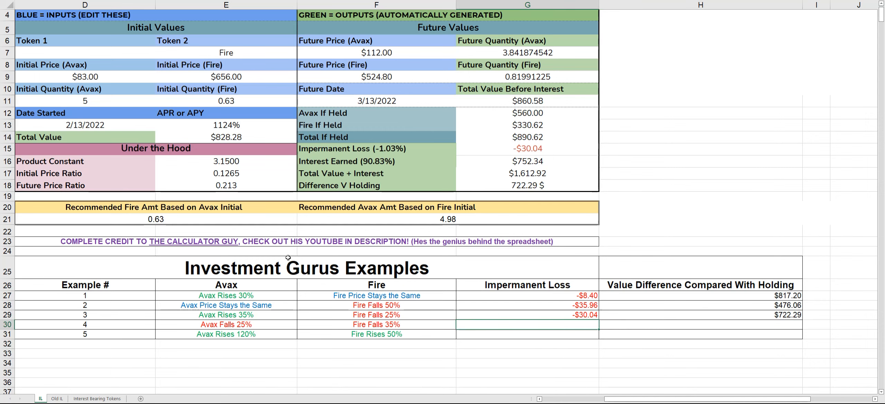
# - Enter example 4's future prices: $62.25 for Avax and $459.20 for Fire
pyautogui.click(375, 52)
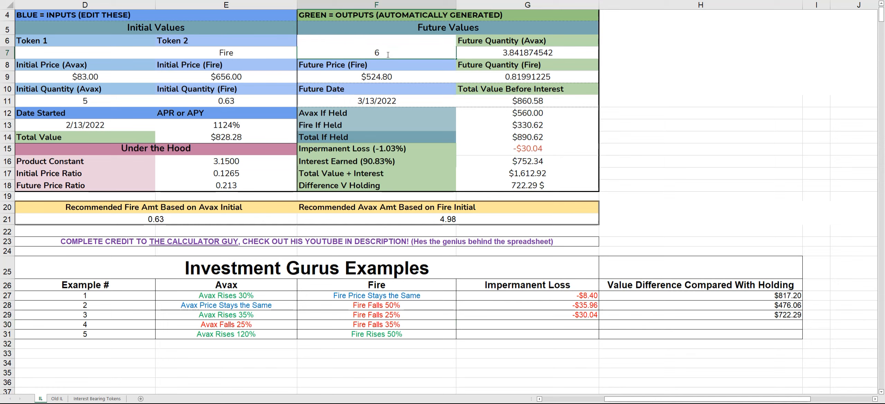
pyautogui.write('62.25')
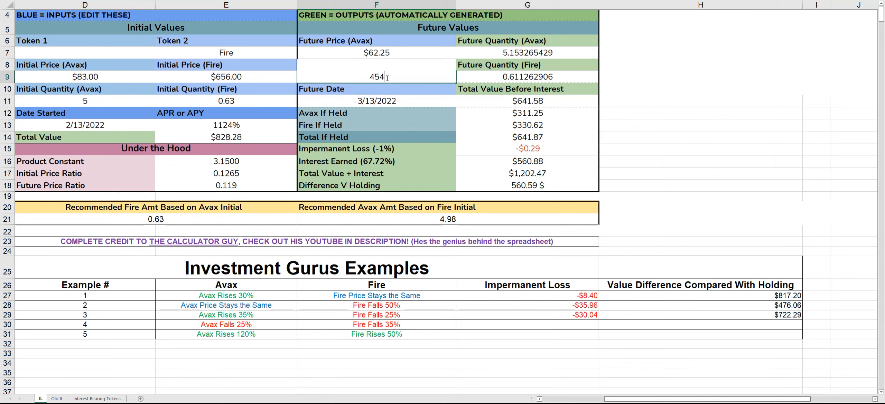
pyautogui.write('450')
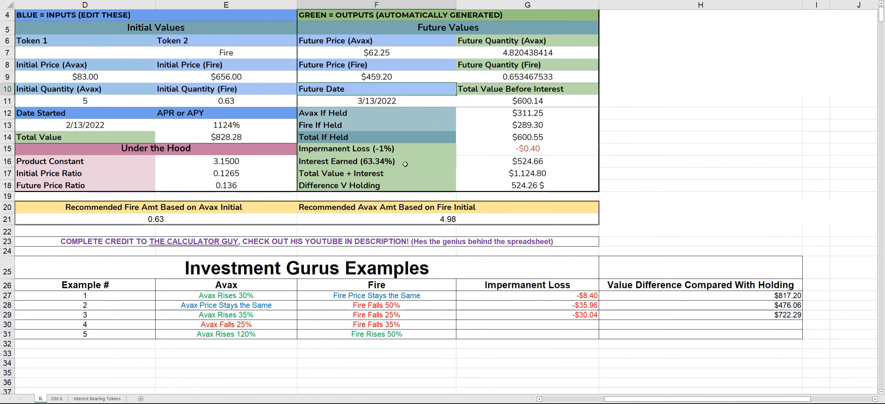
pyautogui.moveTo(416, 130)
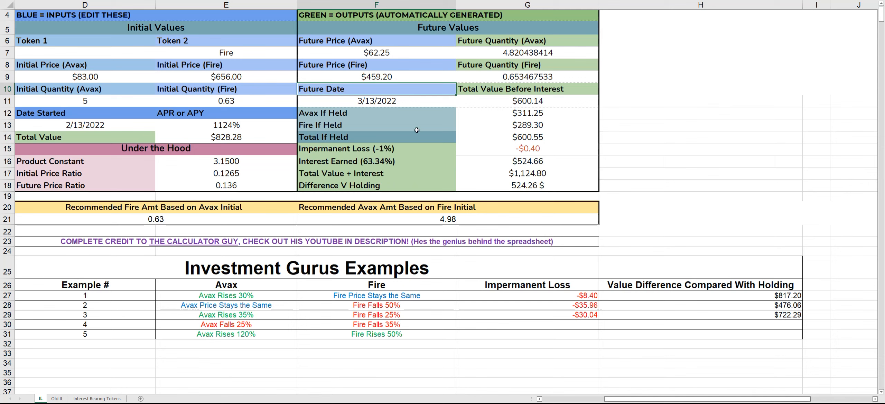
pyautogui.moveTo(532, 149)
pyautogui.write('$524')
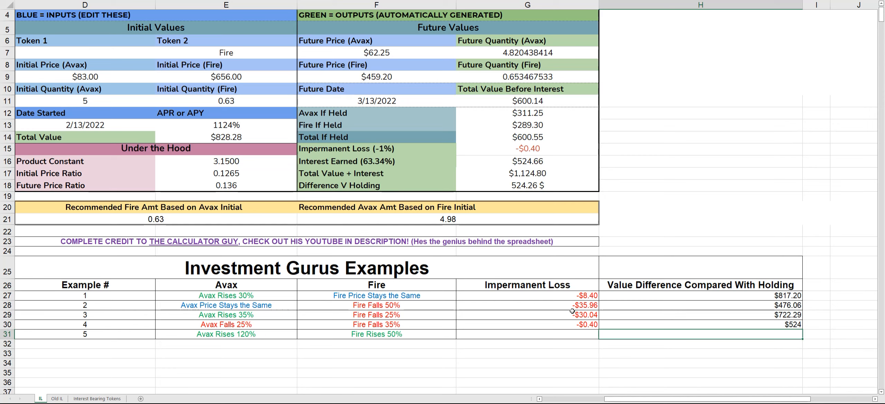
pyautogui.moveTo(630, 307)
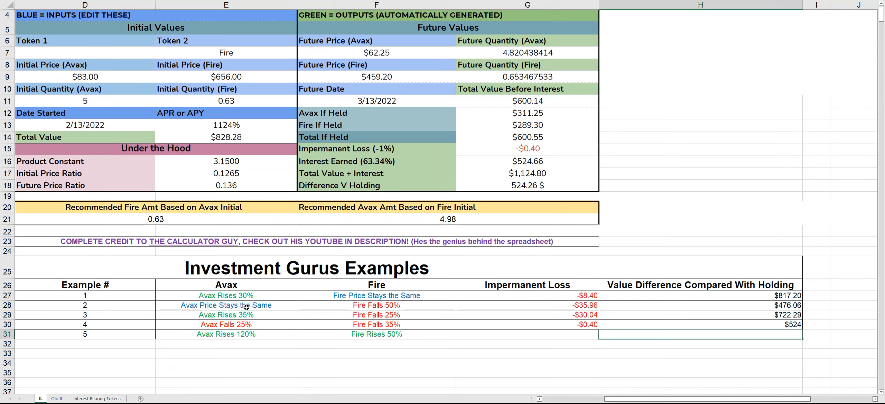
pyautogui.moveTo(358, 312)
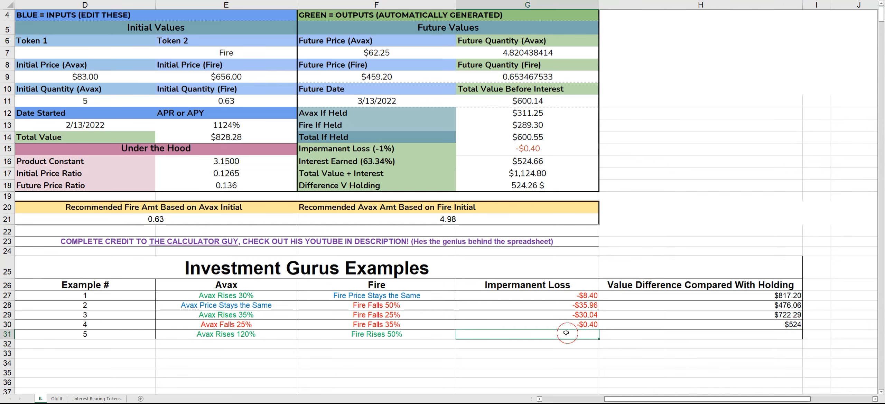
pyautogui.moveTo(420, 100)
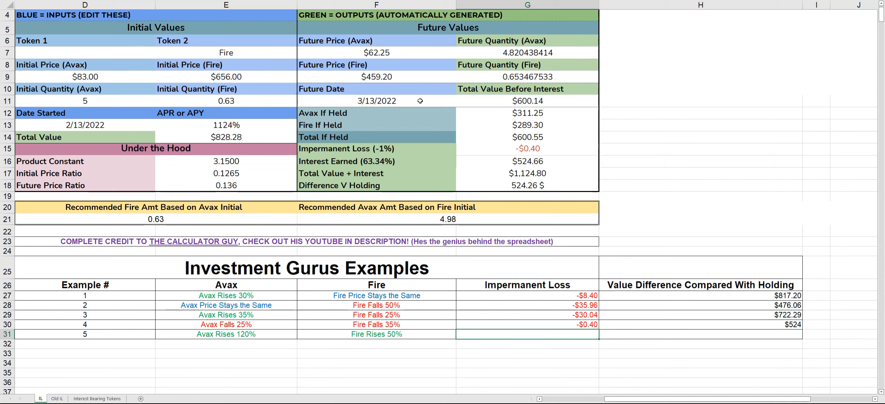
pyautogui.moveTo(428, 230)
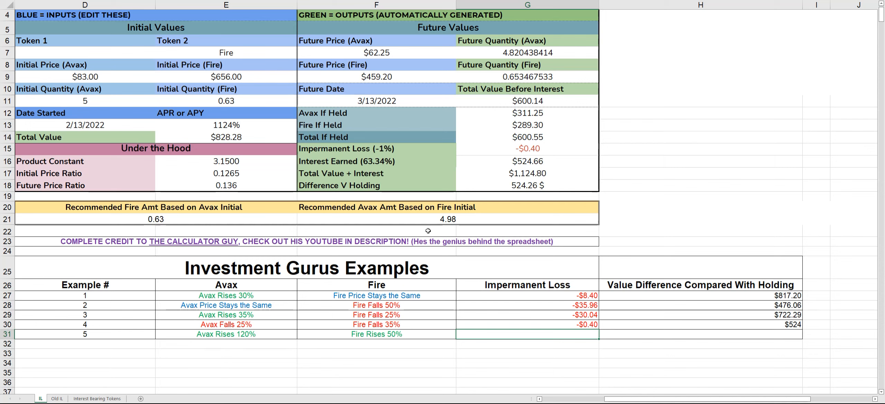
pyautogui.moveTo(365, 66)
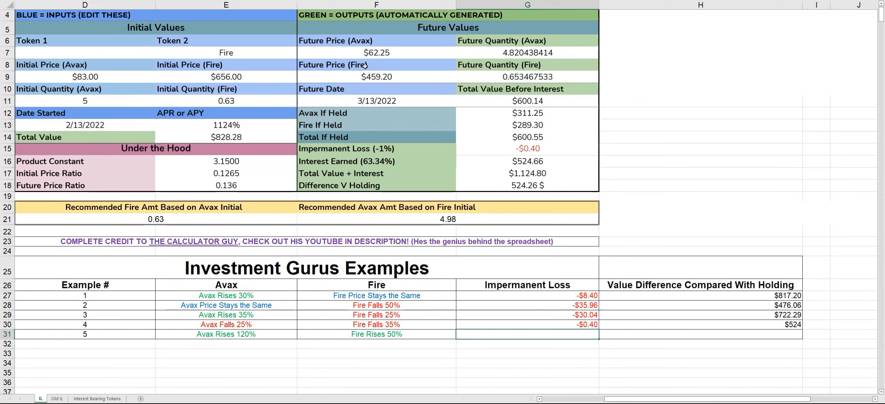
# - Enter example 5's future prices: $182.60 for Avax and $984.00 for Fire
pyautogui.click(375, 53)
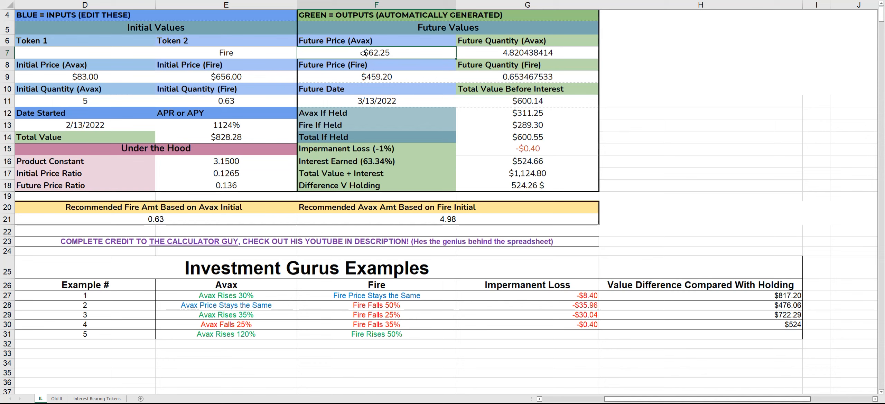
pyautogui.write('18')
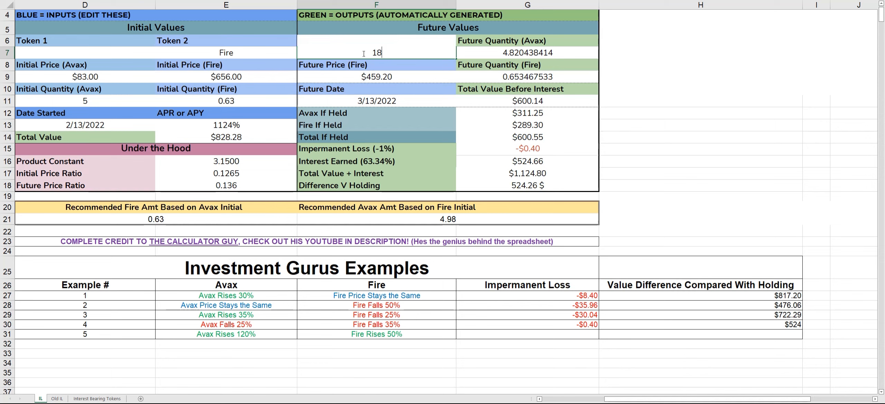
pyautogui.write('2.60')
pyautogui.click(377, 76)
pyautogui.write('984')
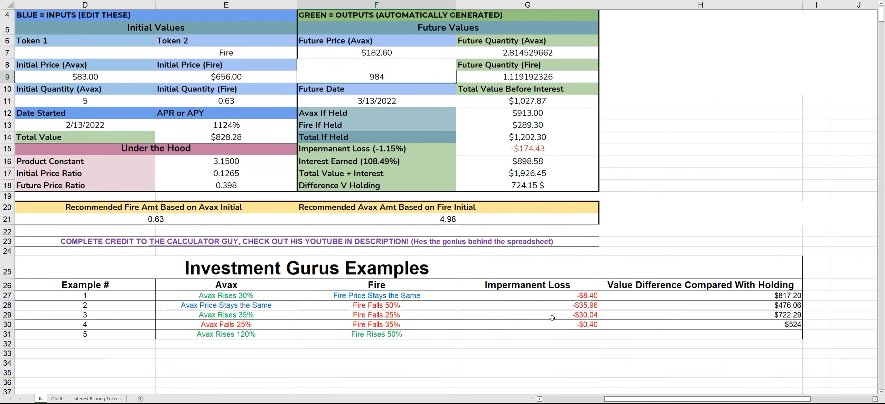
pyautogui.click(376, 77)
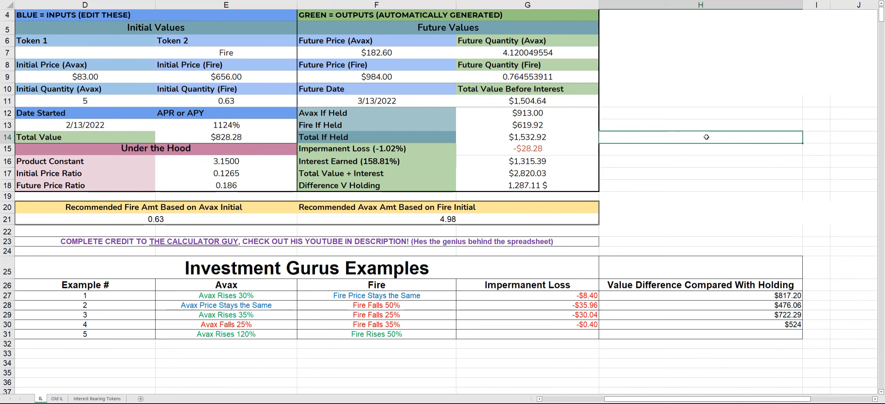
# - Record -$28.28 as example 5's impermanent loss in the examples table
pyautogui.click(527, 137)
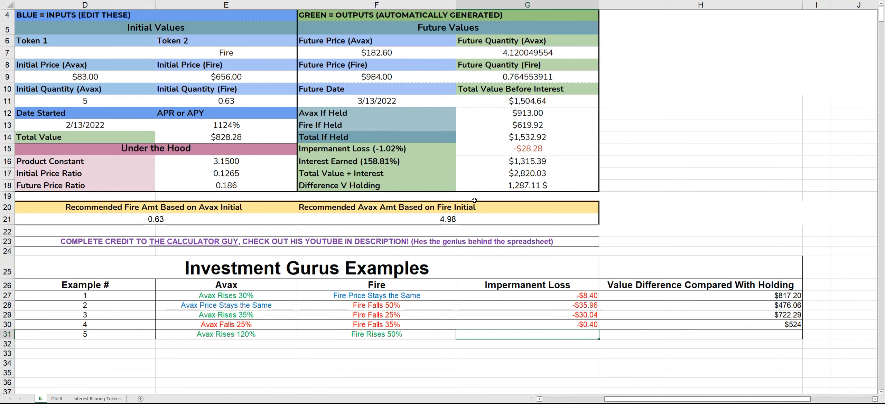
pyautogui.moveTo(513, 158)
pyautogui.write('-28')
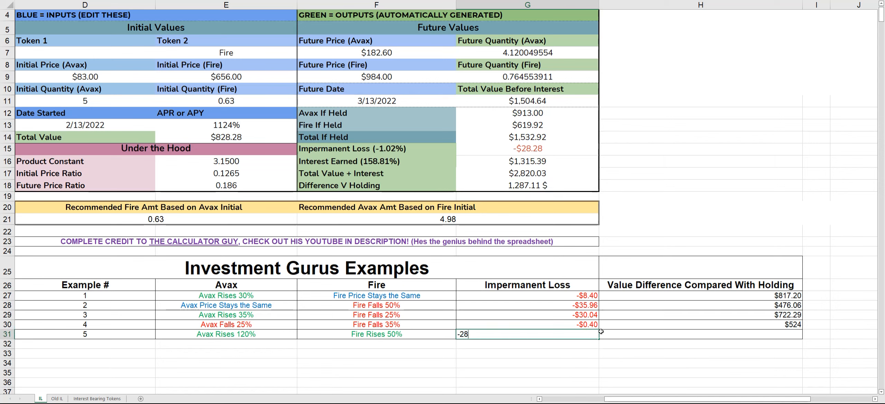
pyautogui.write('.28')
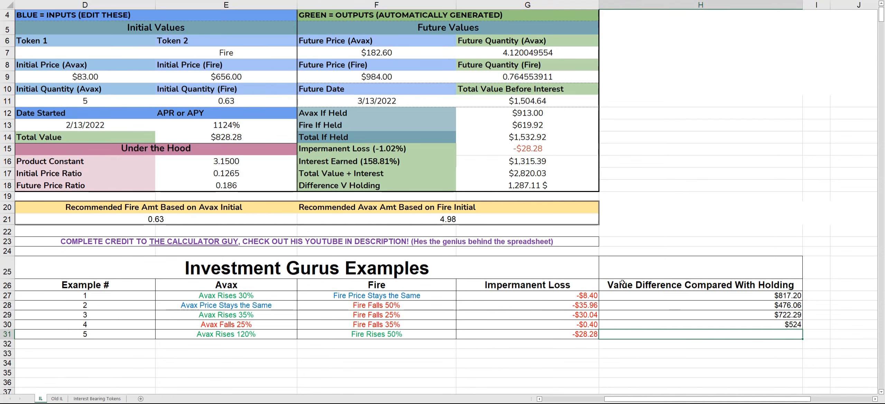
pyautogui.moveTo(529, 211)
pyautogui.write('$1,287')
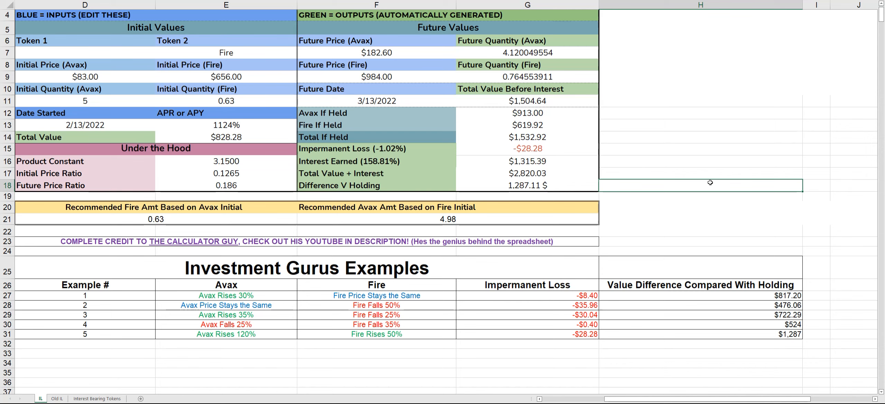
pyautogui.moveTo(717, 303)
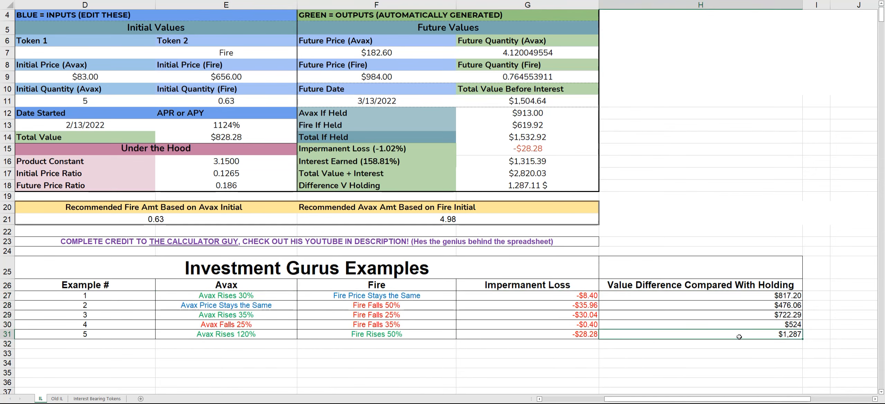
# - Select the APR or APY rate cell to change it to 600%
pyautogui.click(225, 125)
pyautogui.write('600')
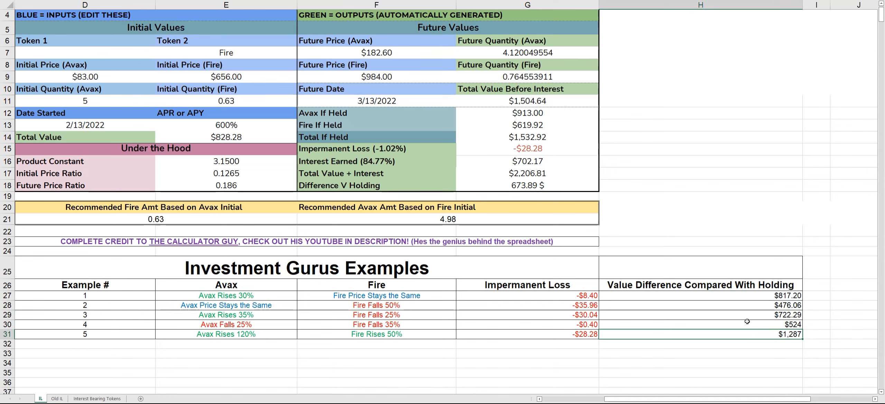
pyautogui.moveTo(245, 123)
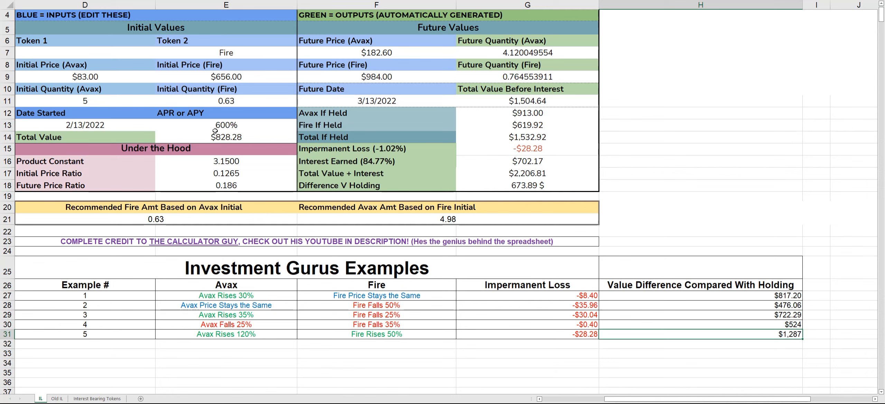
pyautogui.moveTo(144, 193)
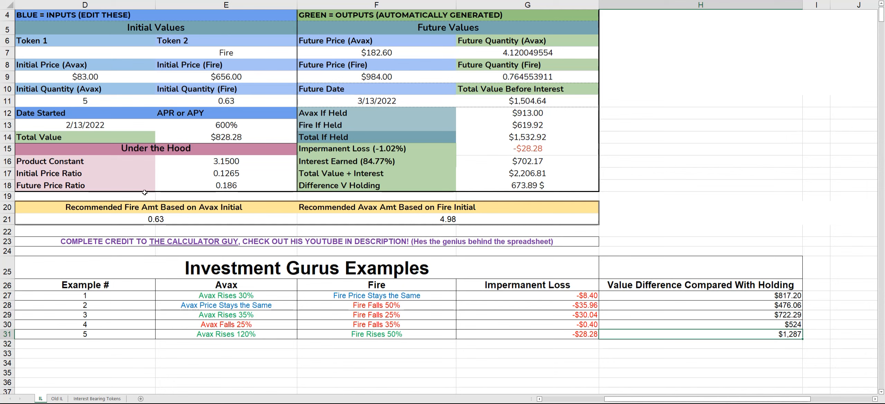